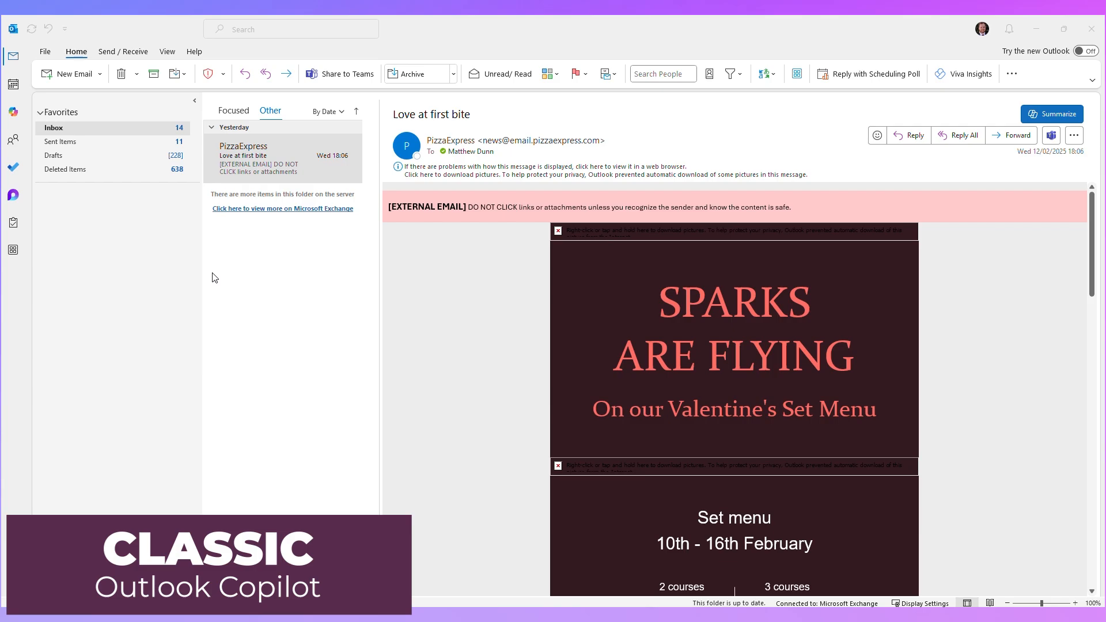
pyautogui.moveTo(236, 305)
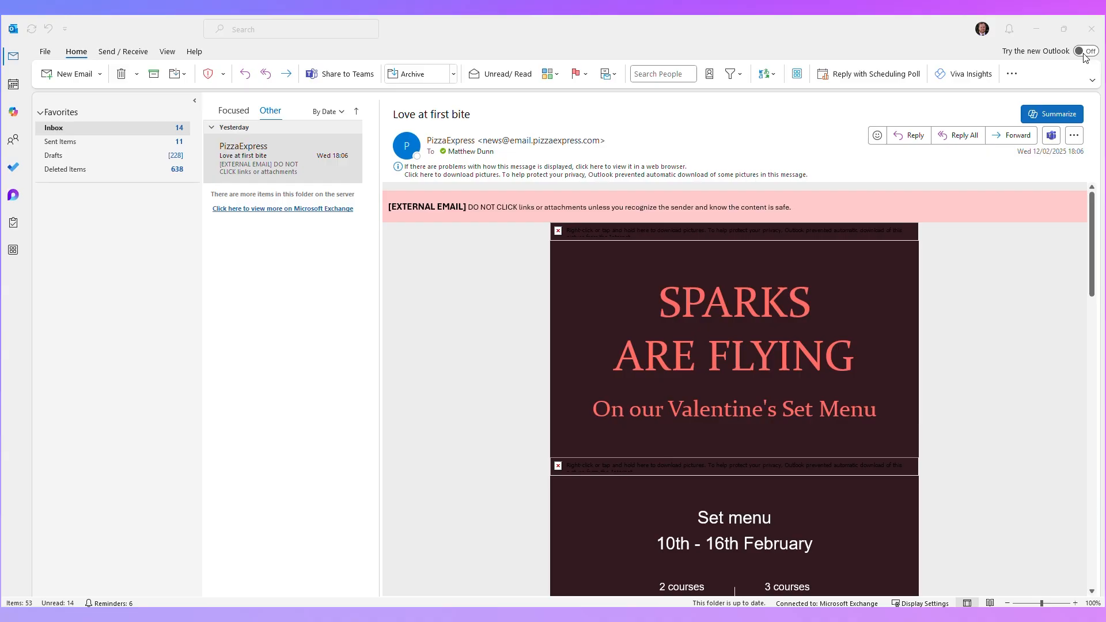
pyautogui.moveTo(935, 181)
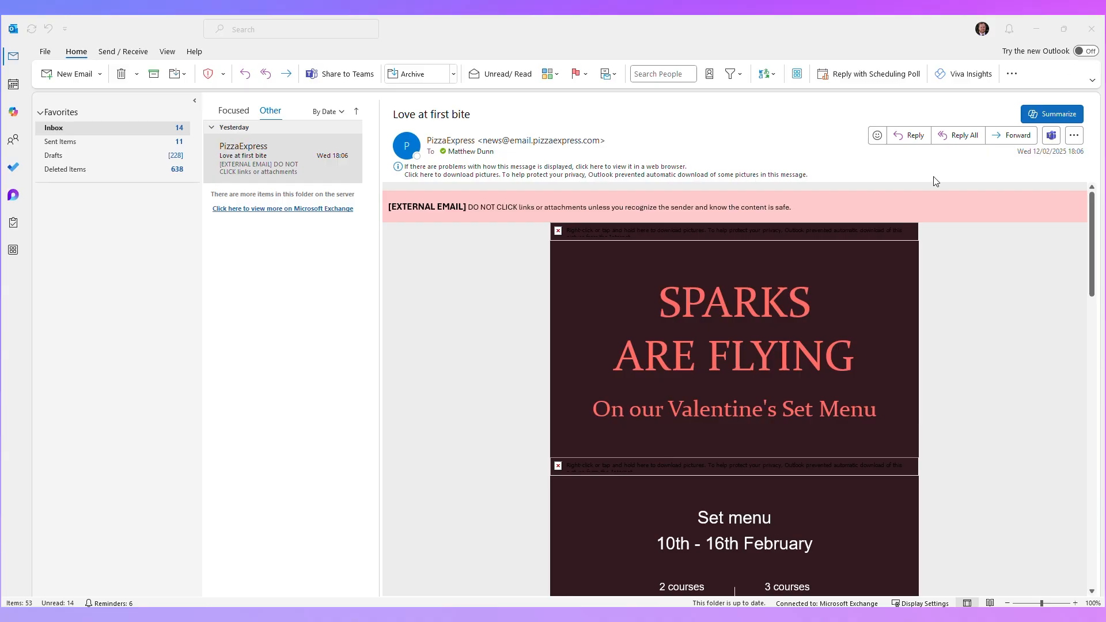
pyautogui.moveTo(941, 249)
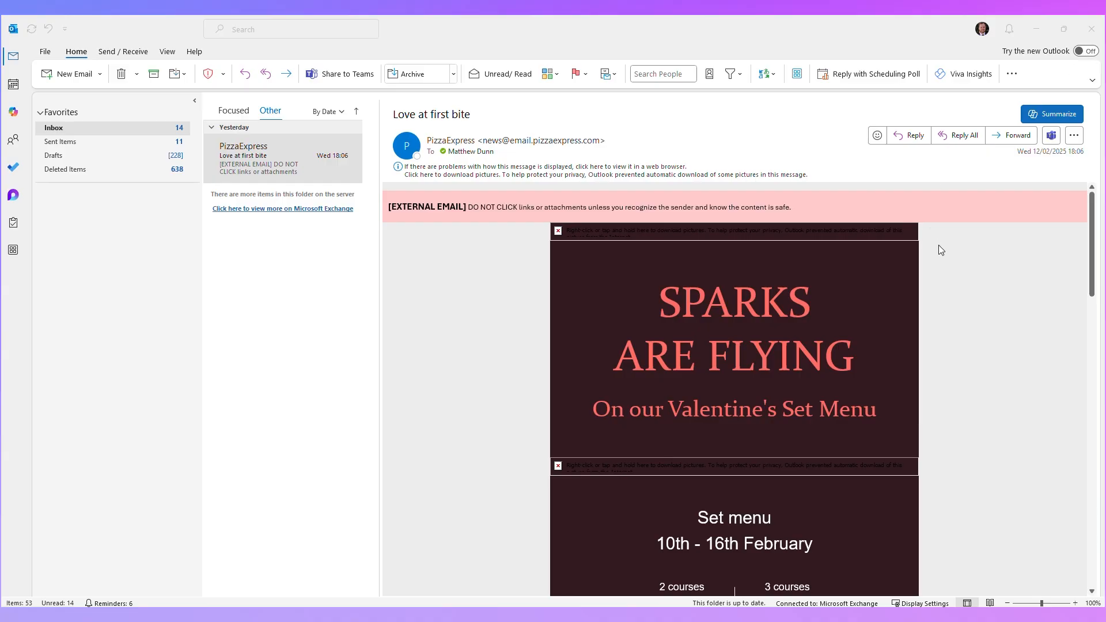
pyautogui.scroll(-3)
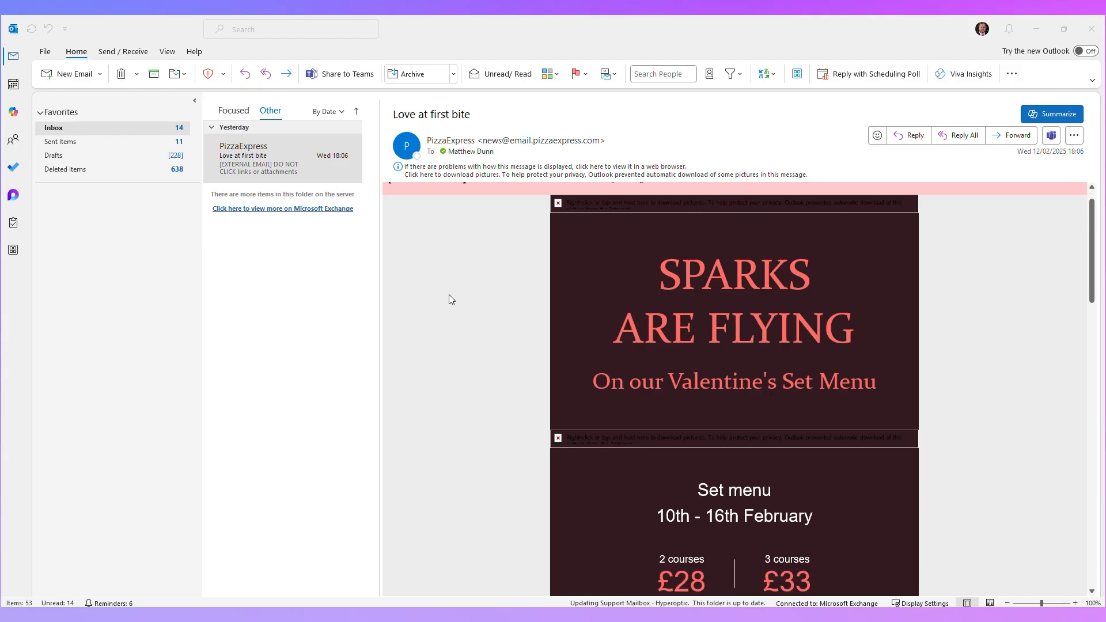
pyautogui.scroll(-3)
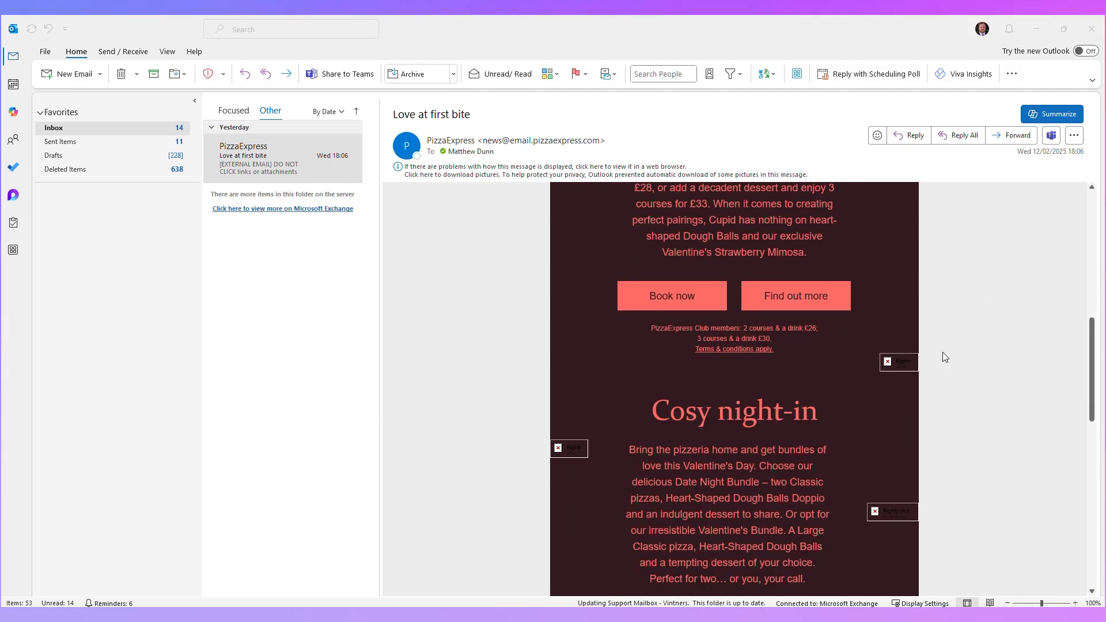
pyautogui.scroll(3)
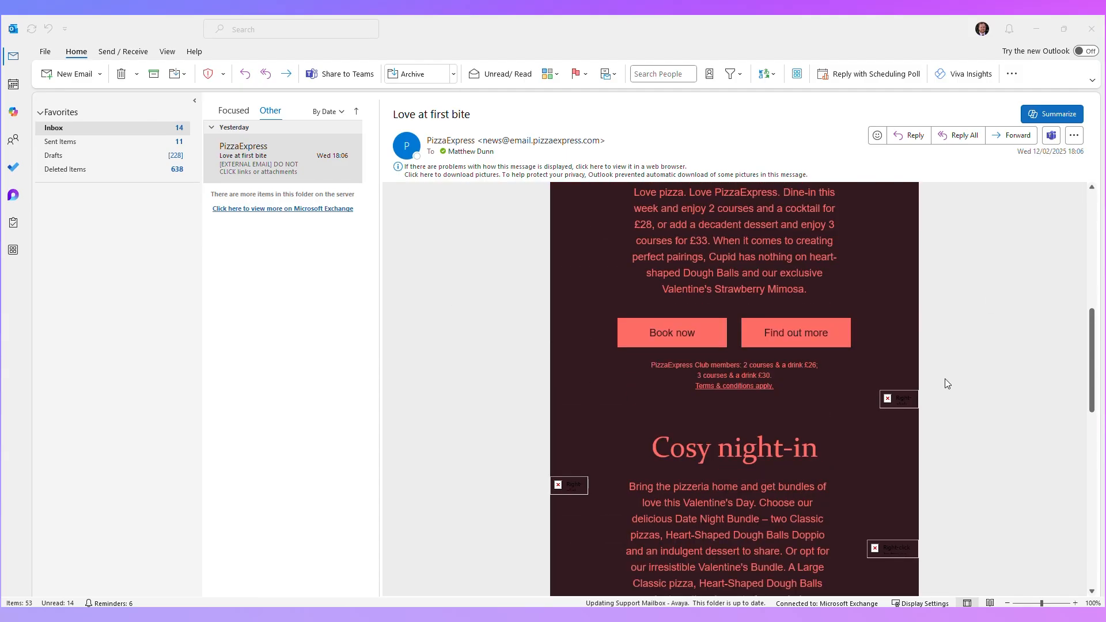
pyautogui.scroll(3)
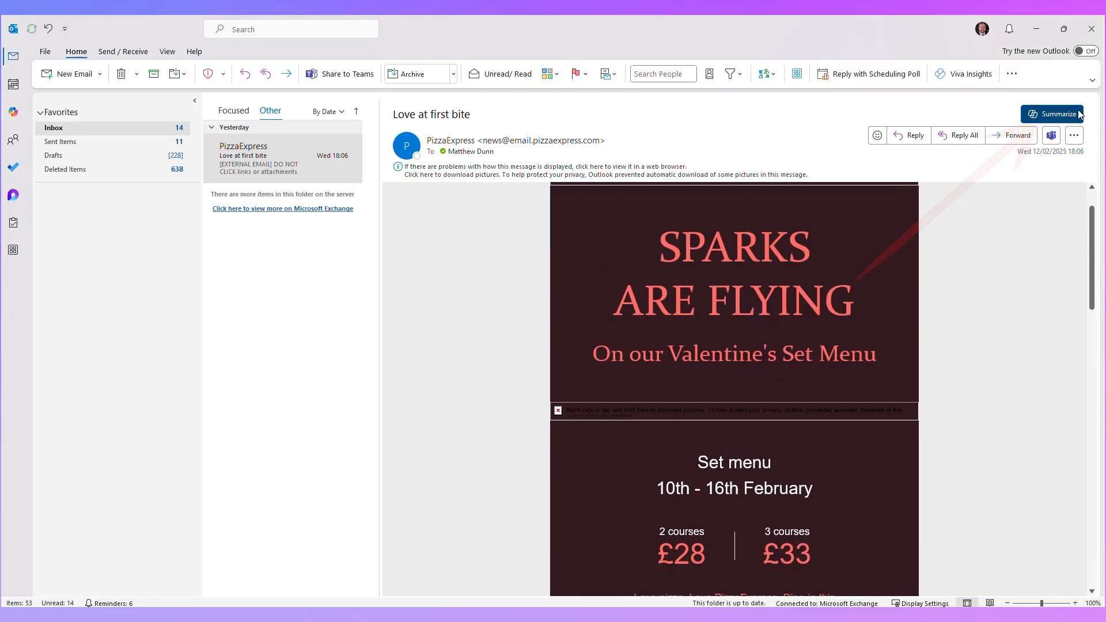
pyautogui.click(1052, 114)
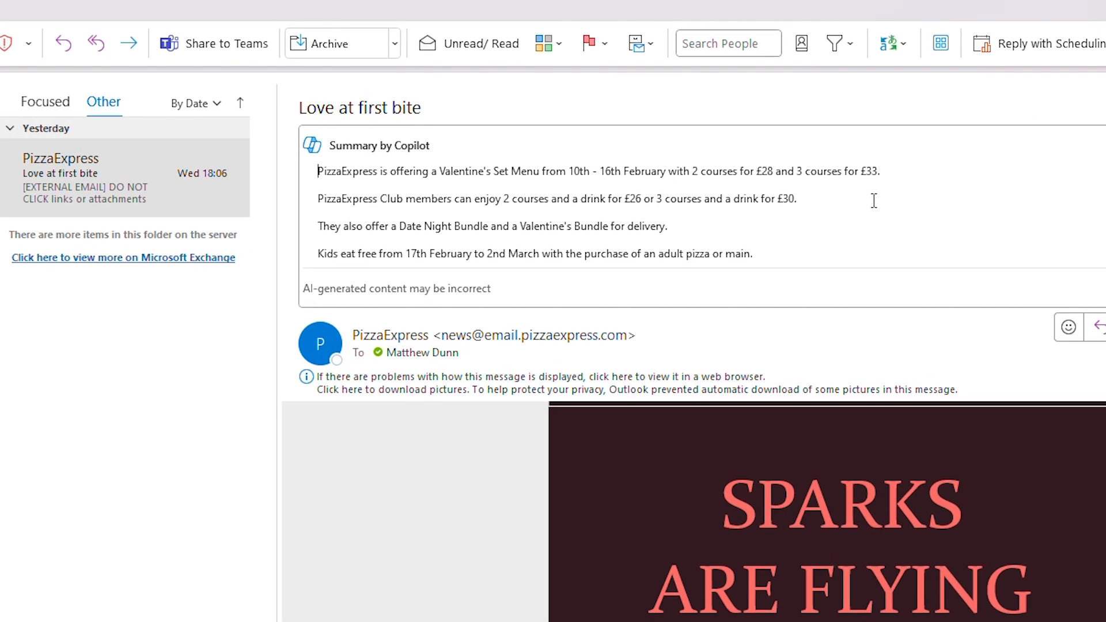
pyautogui.moveTo(554, 172)
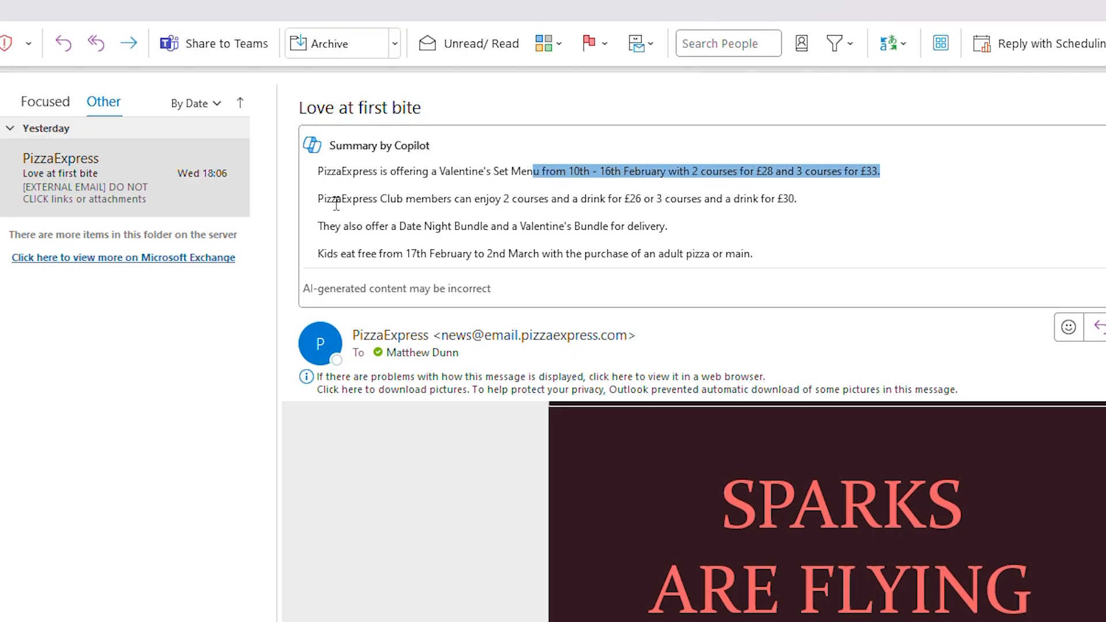
pyautogui.moveTo(387, 283)
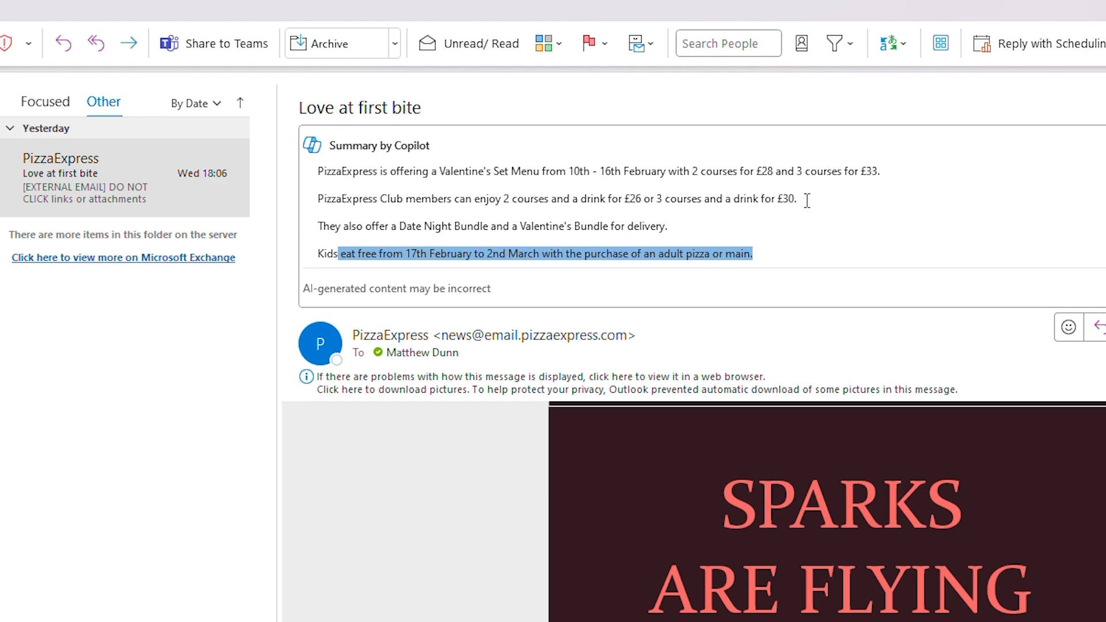
pyautogui.moveTo(877, 351)
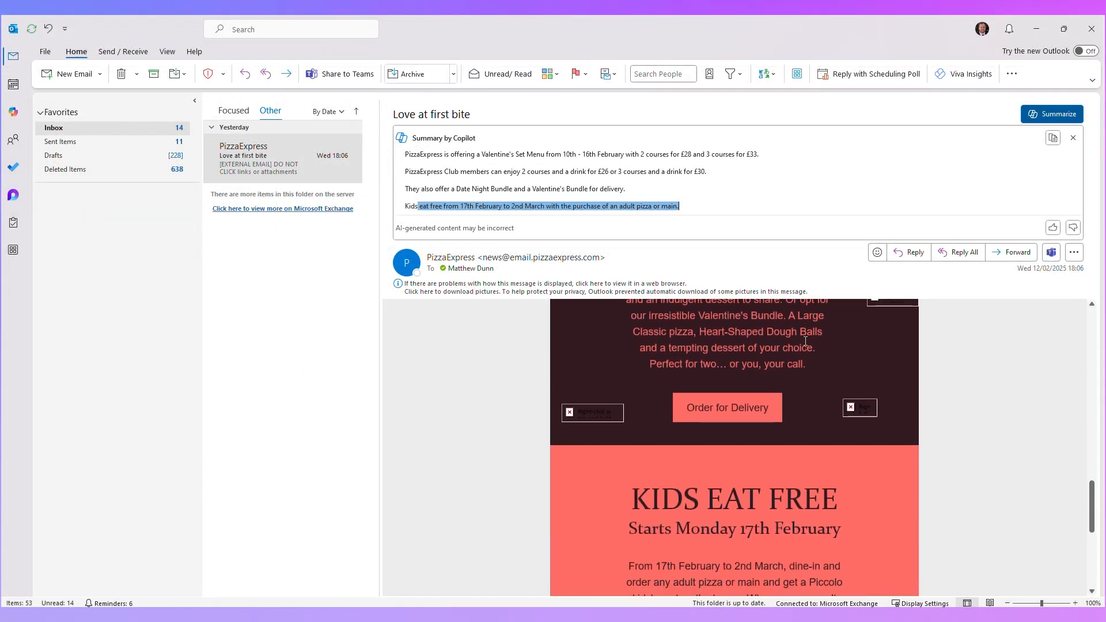
pyautogui.scroll(3)
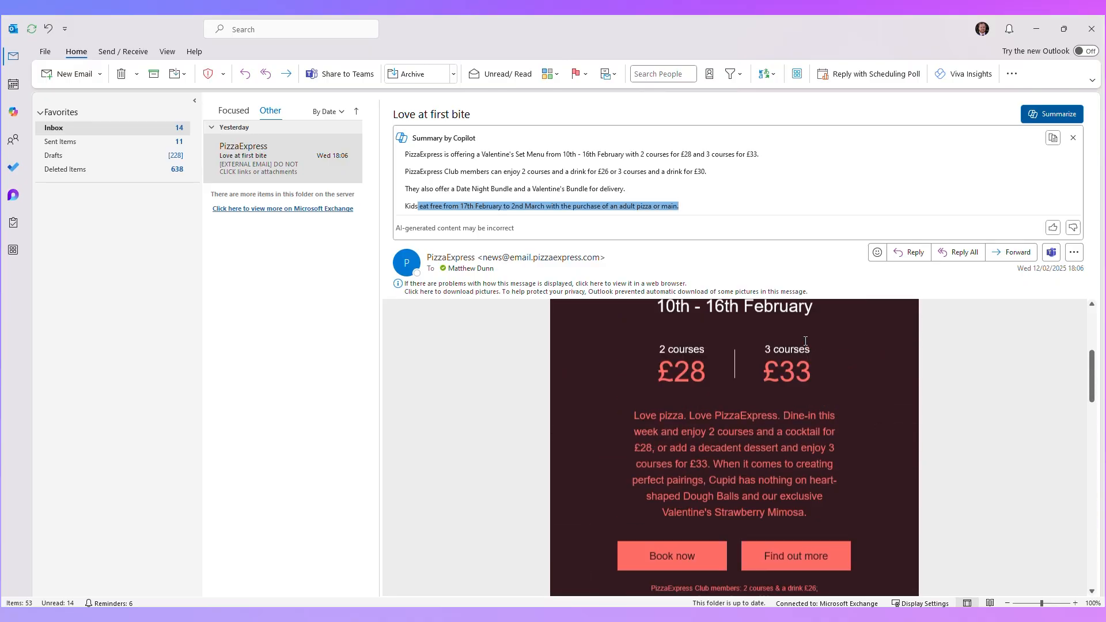
pyautogui.scroll(3)
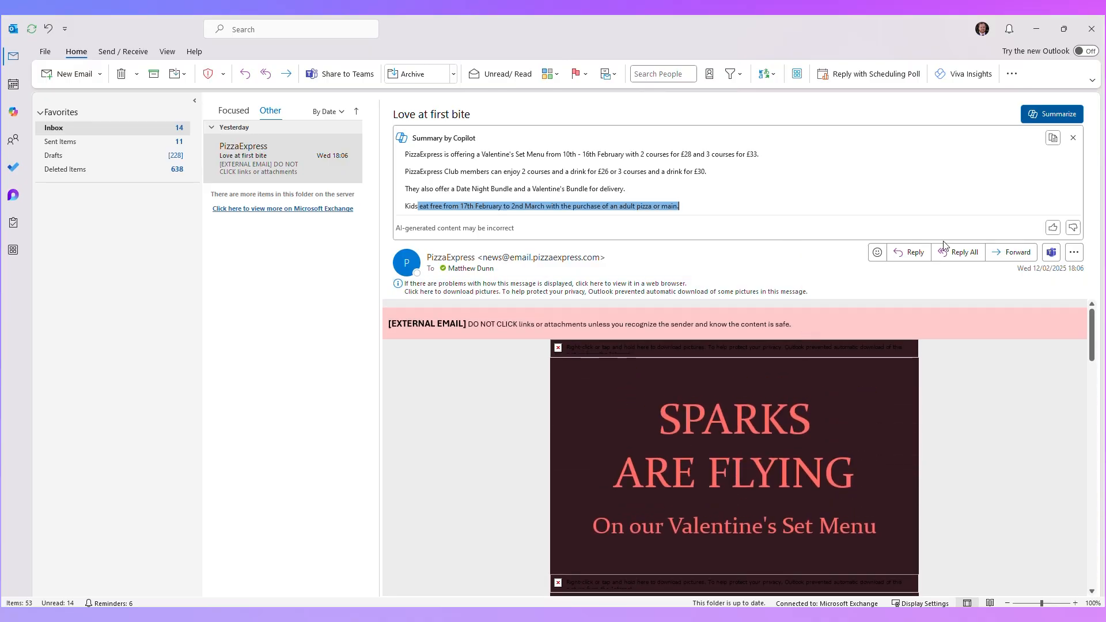
pyautogui.moveTo(964, 252)
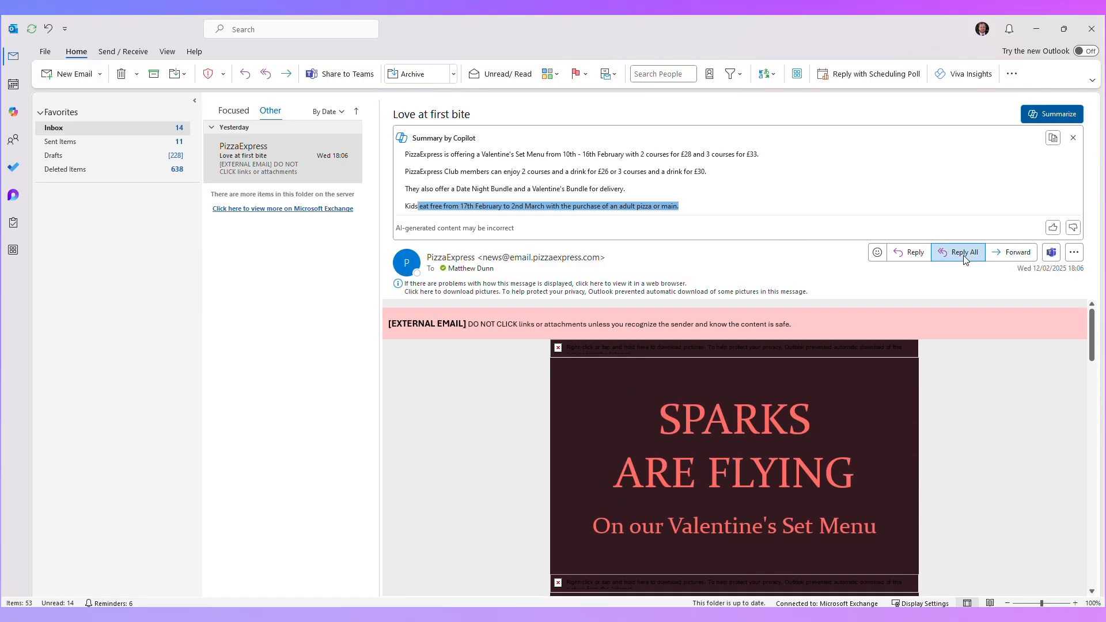
# - Reply all to PizzaExpress with Draft with Copilot: 'Negotiate a better discount for me.'
pyautogui.click(957, 251)
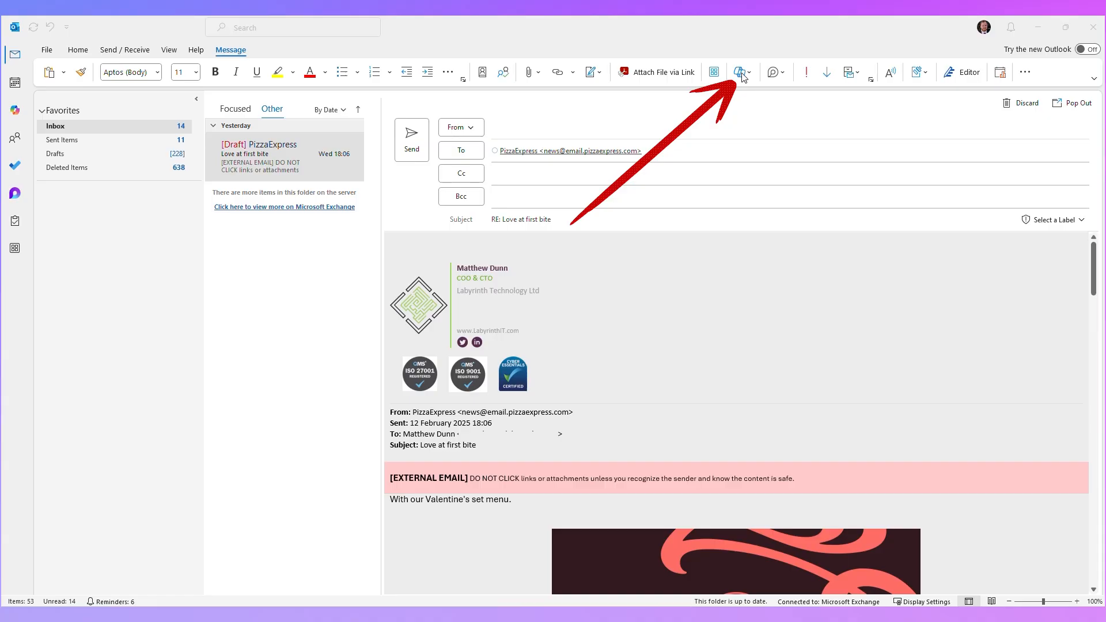
pyautogui.click(739, 72)
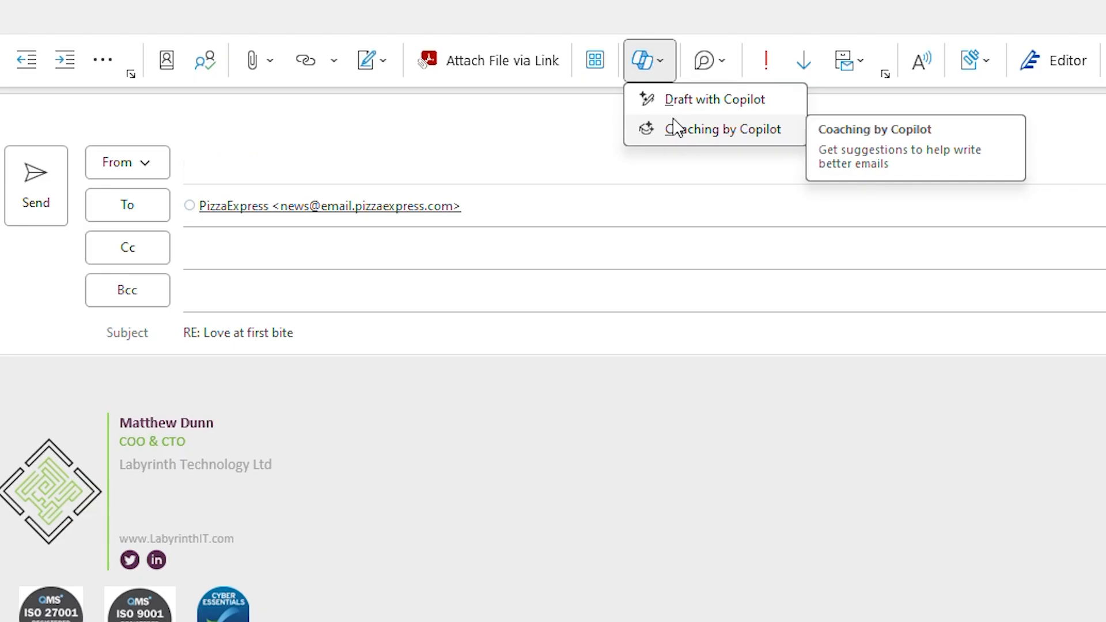
pyautogui.moveTo(713, 99)
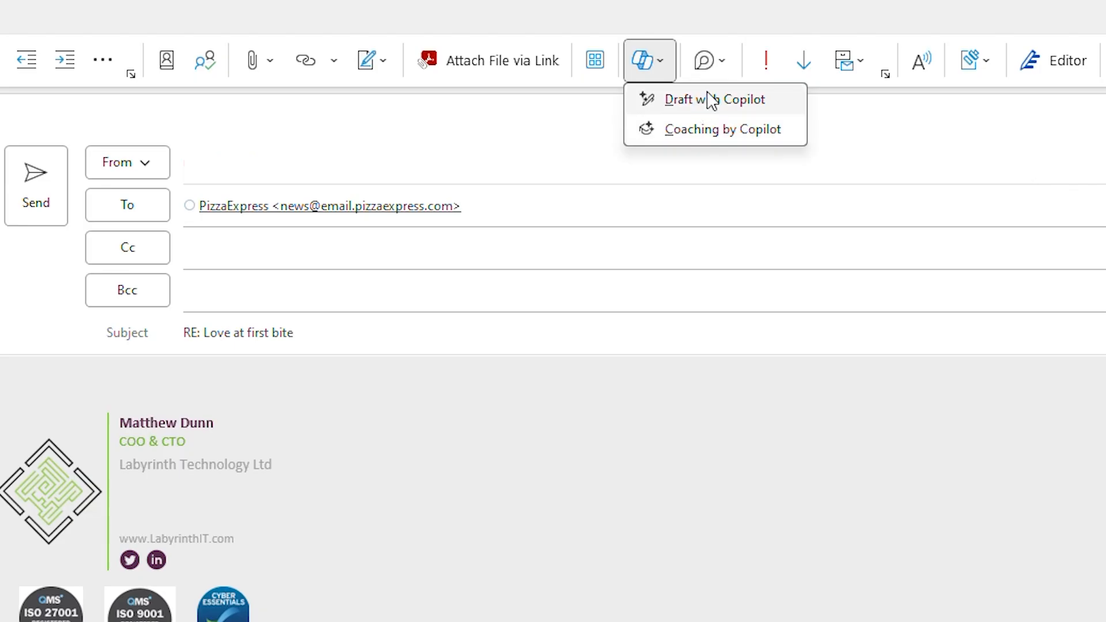
pyautogui.moveTo(713, 98)
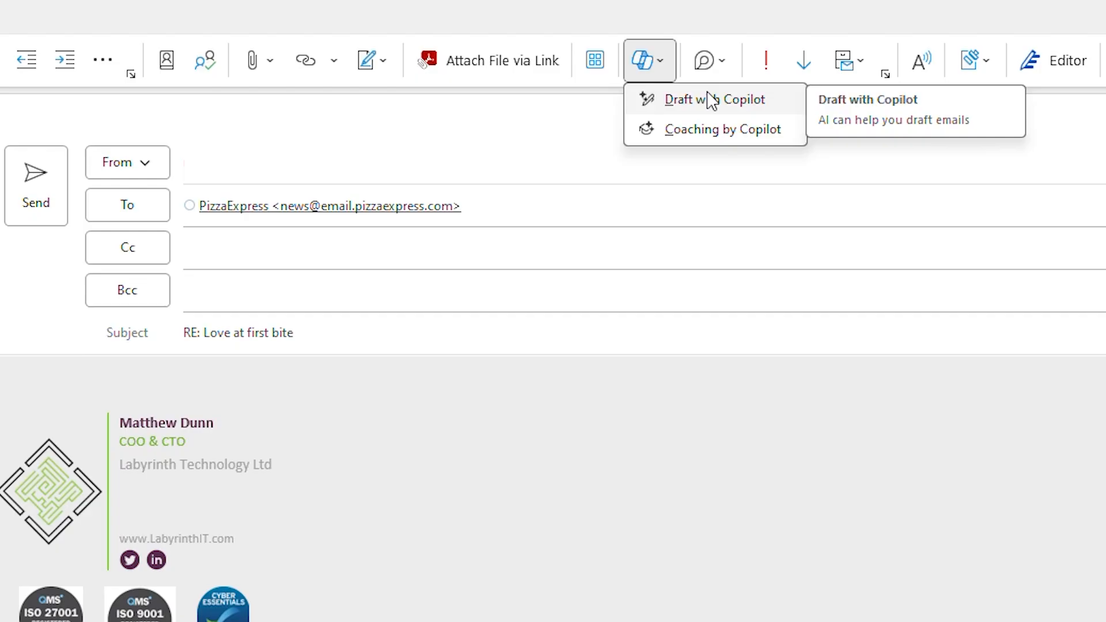
pyautogui.moveTo(715, 101)
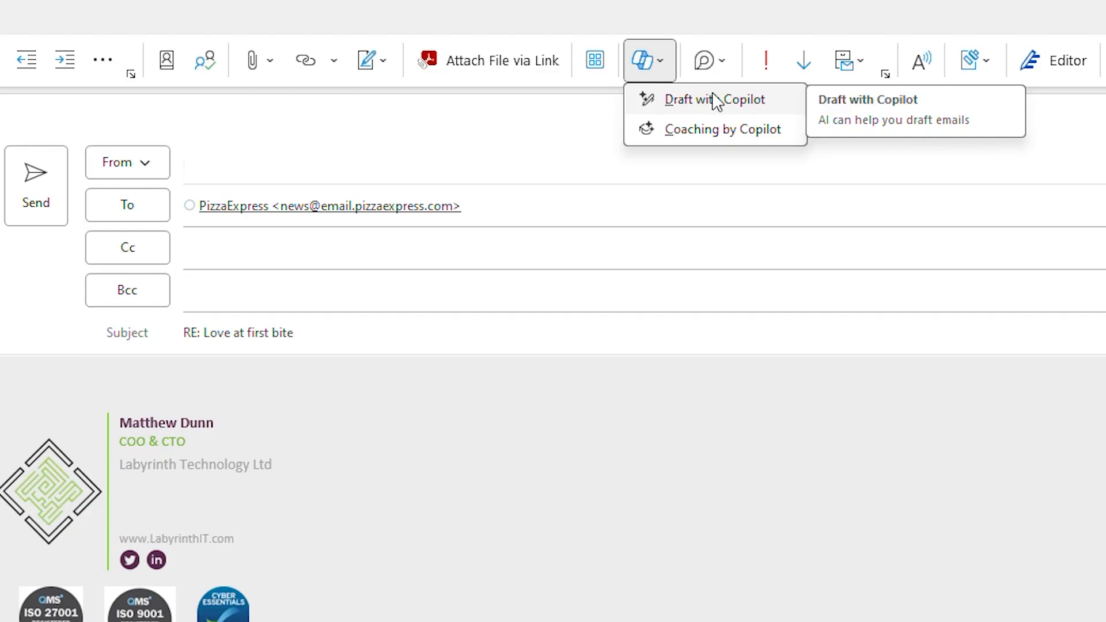
pyautogui.click(713, 99)
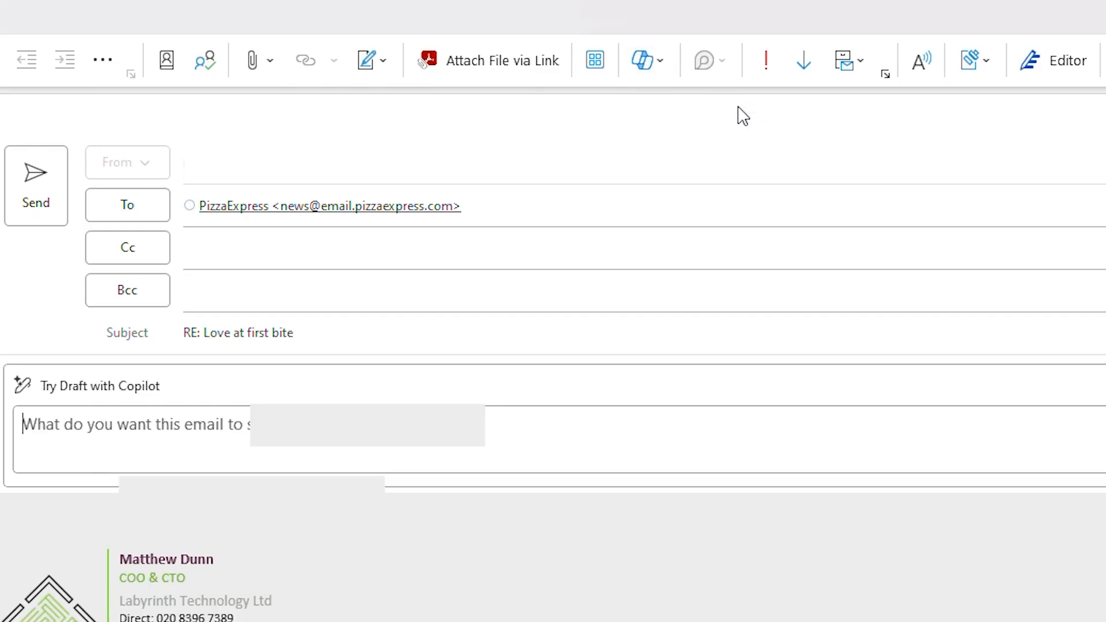
pyautogui.write('Negotiate a better discount for me.')
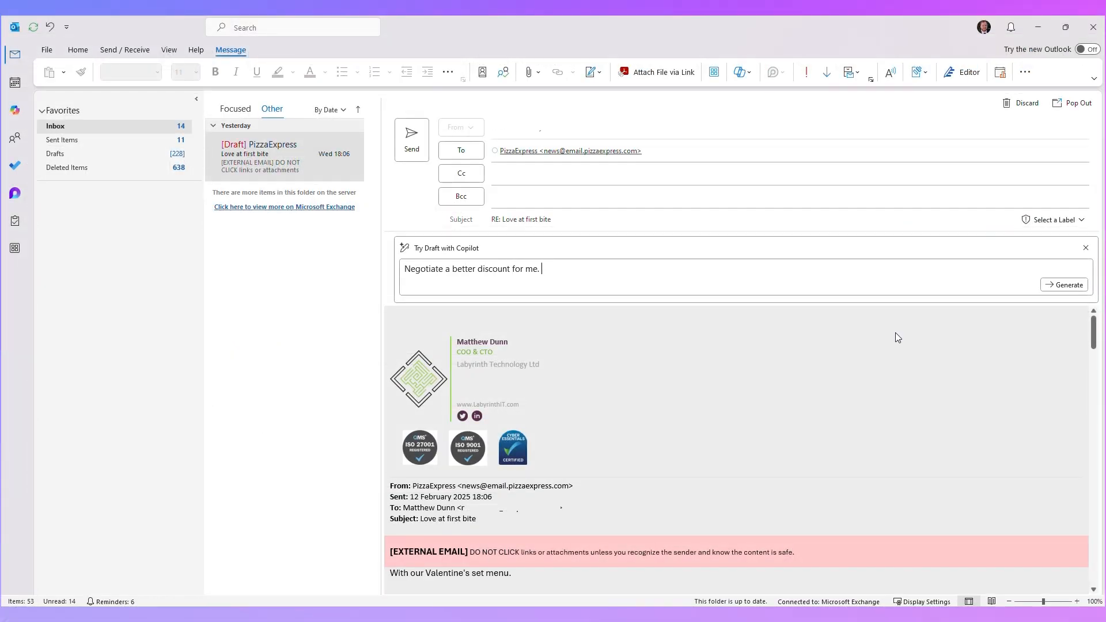
pyautogui.click(1088, 49)
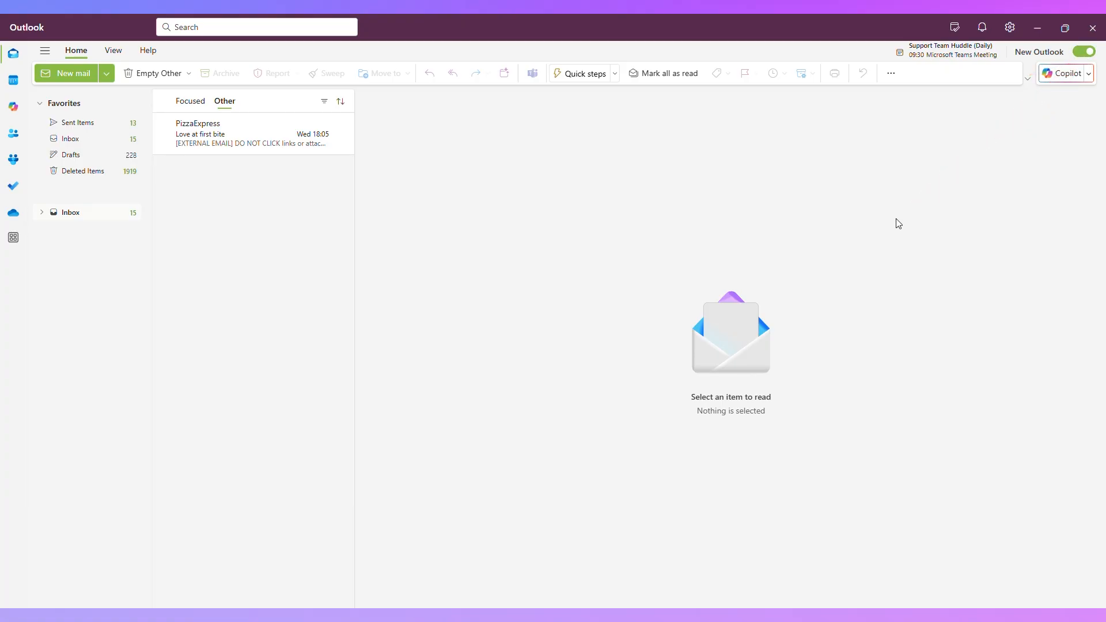
pyautogui.moveTo(1058, 73)
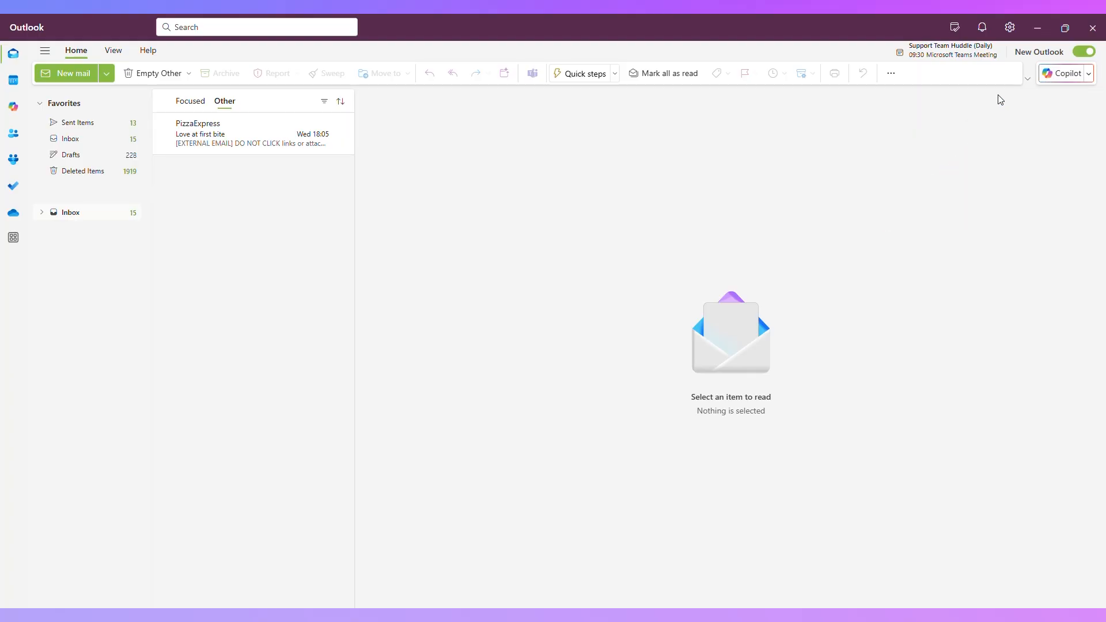
pyautogui.moveTo(1065, 73)
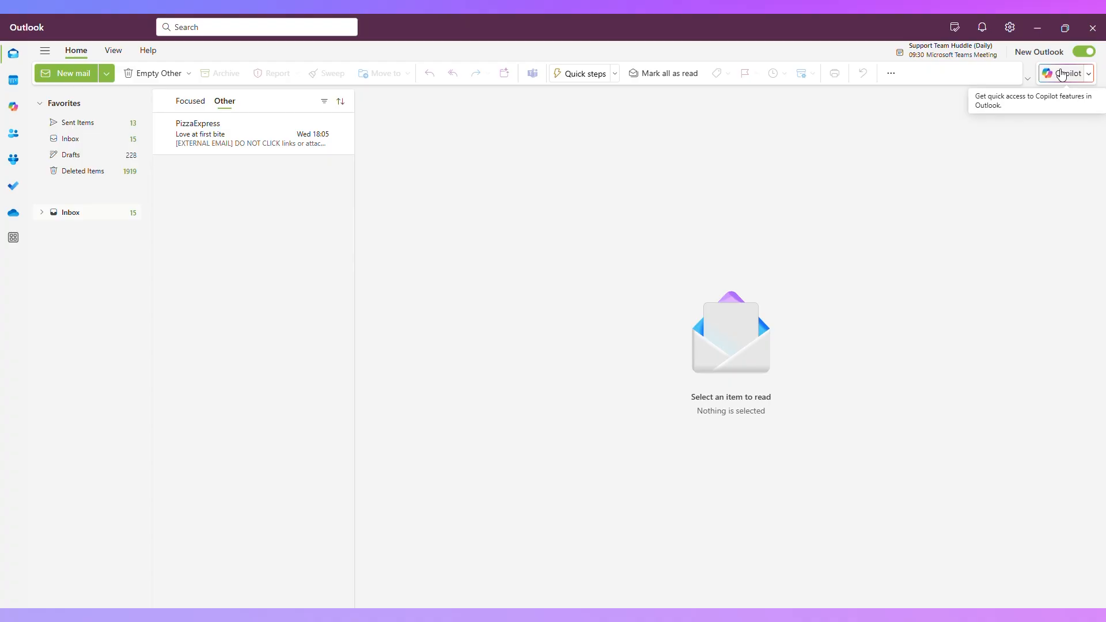
pyautogui.moveTo(1059, 79)
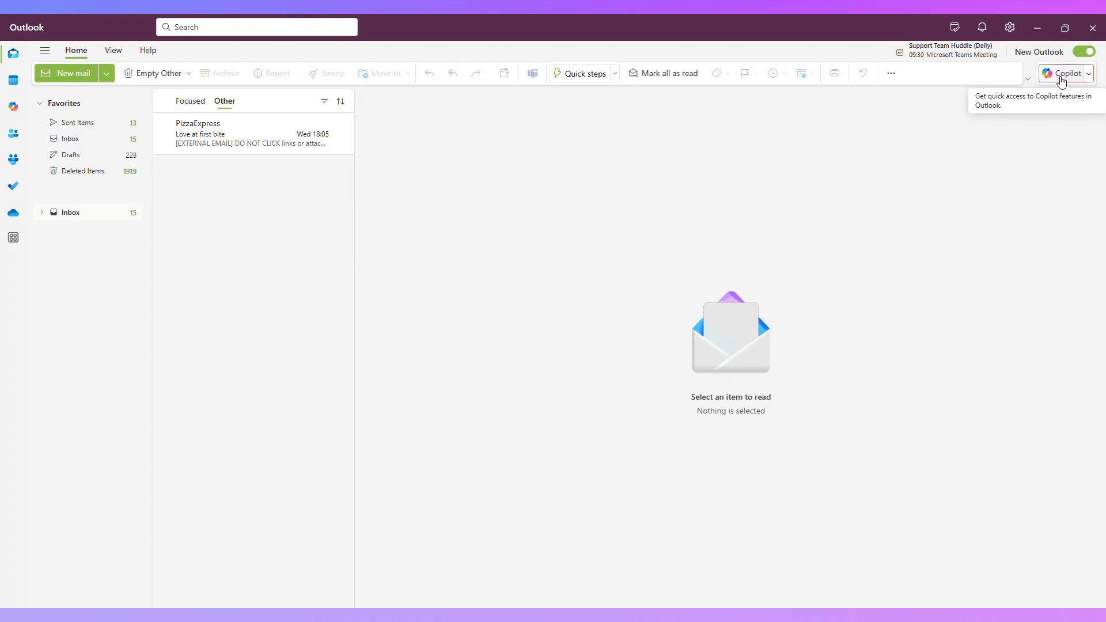
# - Ask Copilot chat to find the emails and review its ten PizzaExpress promotions
pyautogui.click(1066, 73)
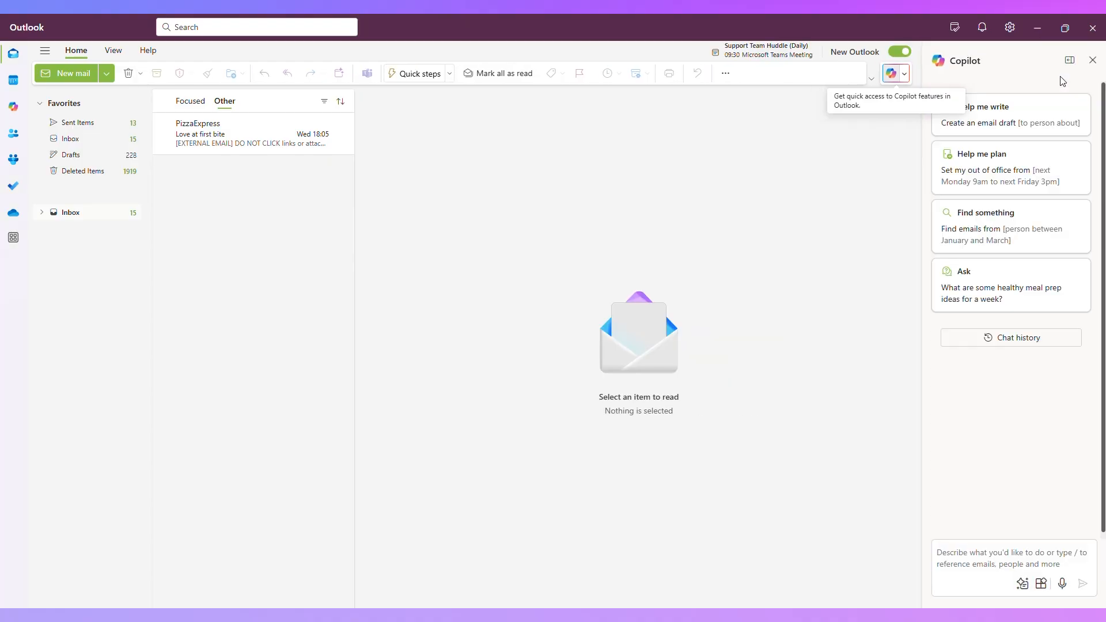
pyautogui.moveTo(1056, 125)
pyautogui.write('Find me all emails f')
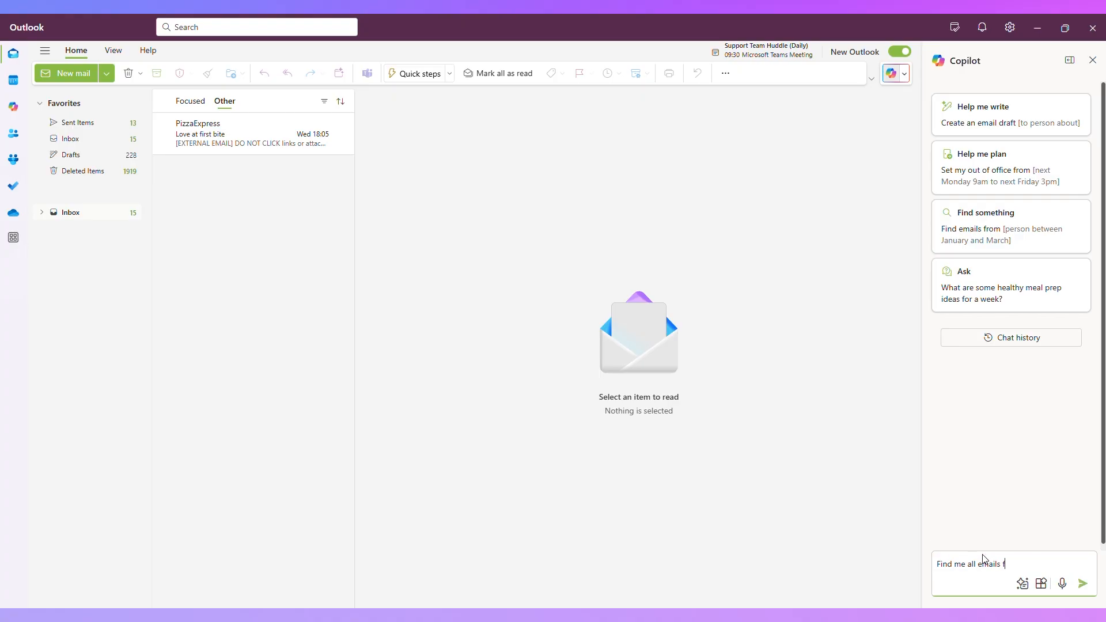
pyautogui.click(1081, 584)
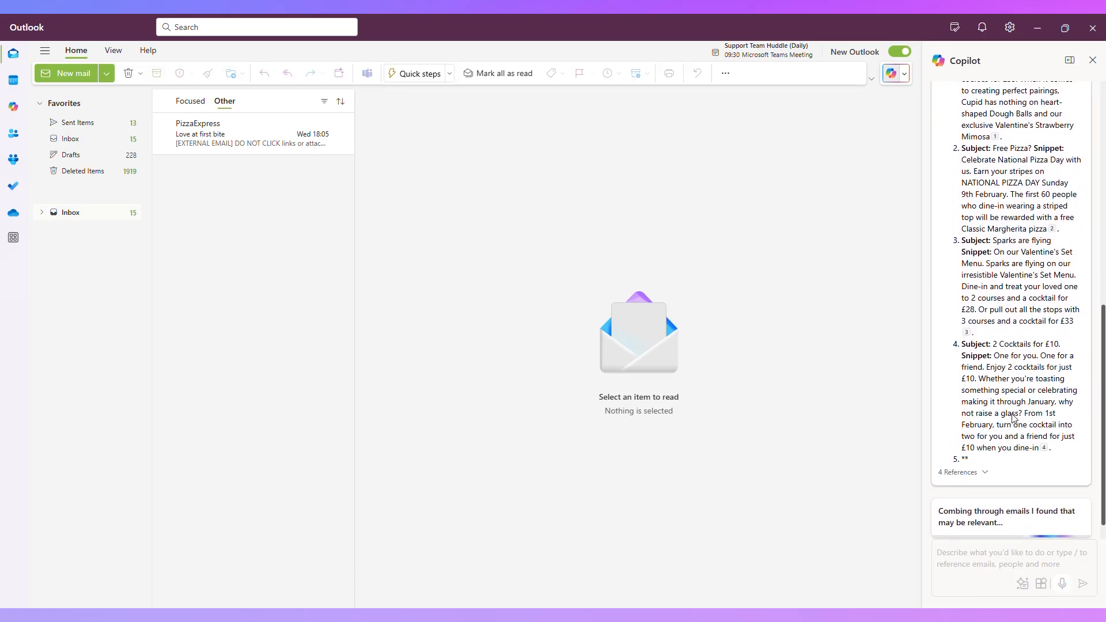
pyautogui.scroll(-3)
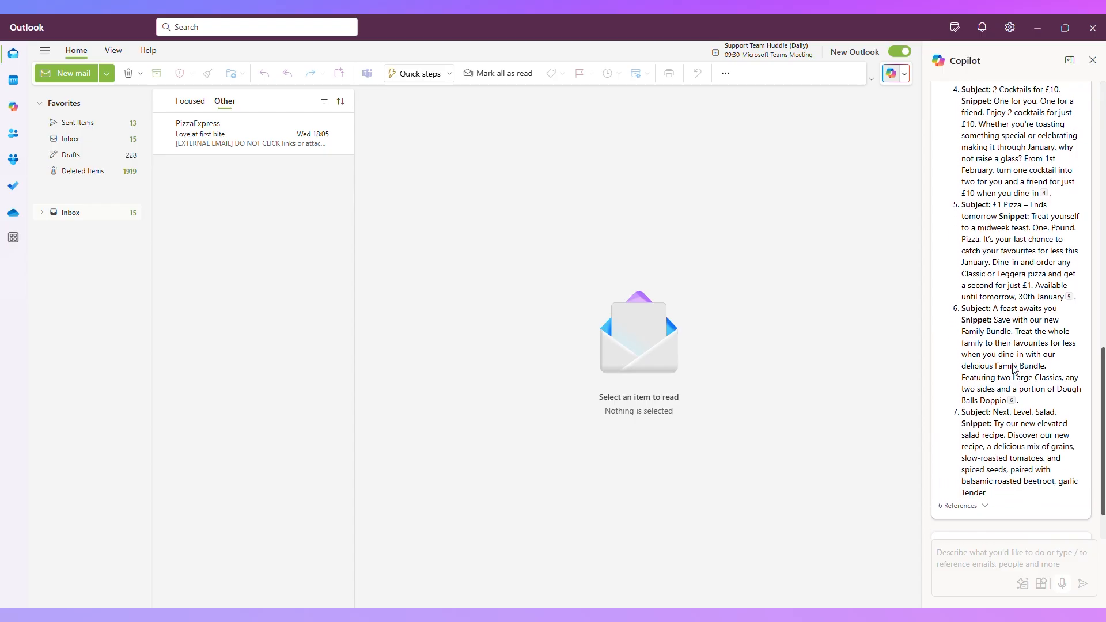
pyautogui.scroll(-3)
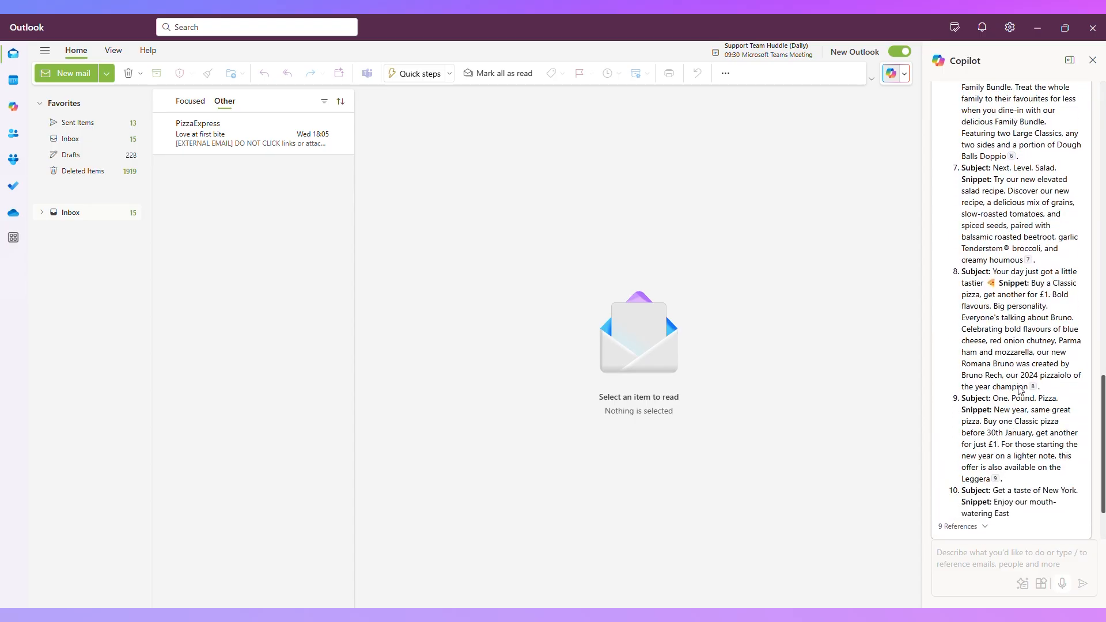
pyautogui.scroll(-3)
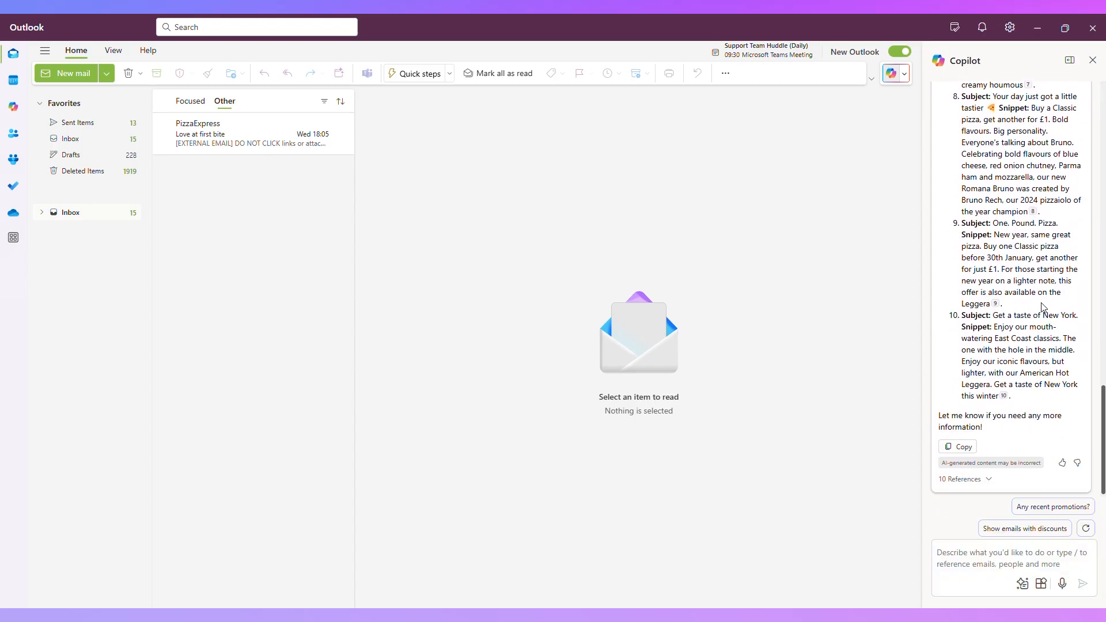
pyautogui.moveTo(995, 305)
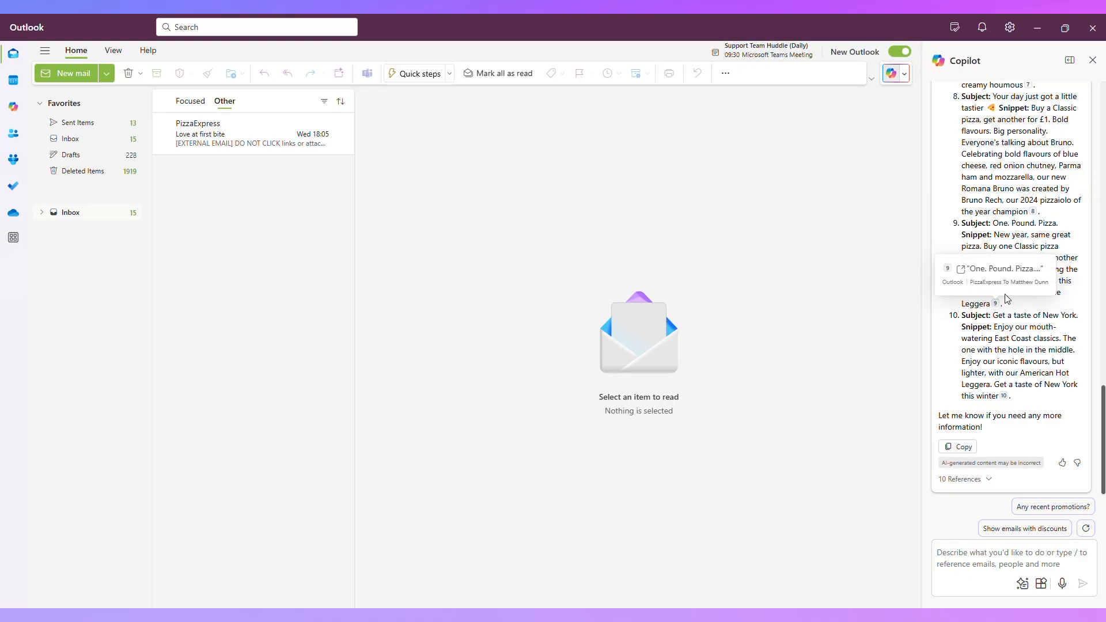
pyautogui.moveTo(1031, 211)
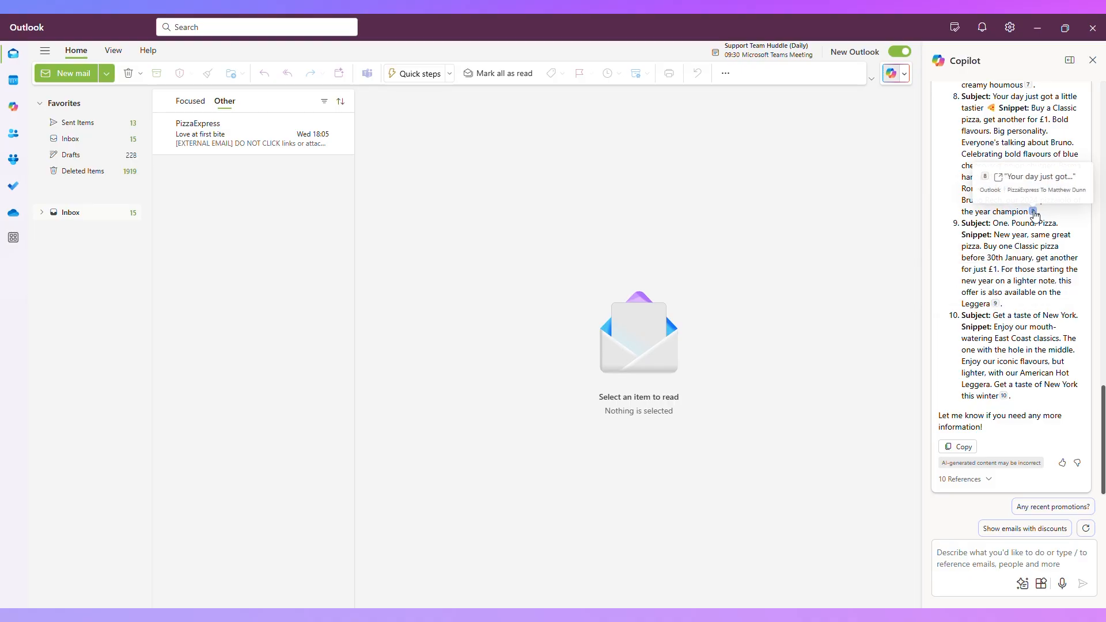
pyautogui.moveTo(1037, 214)
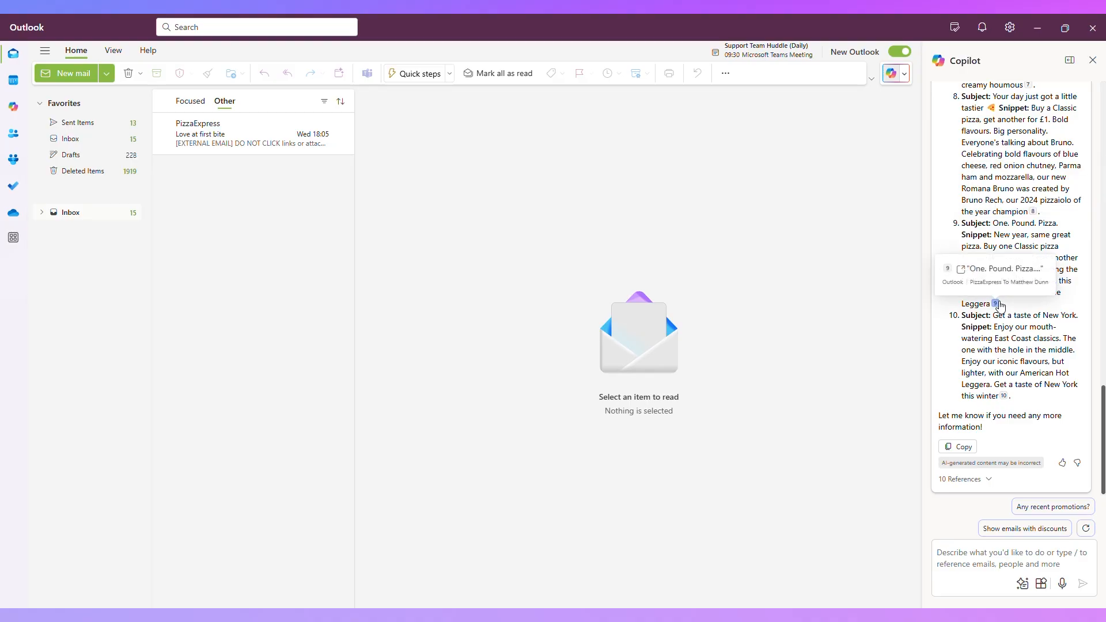
pyautogui.moveTo(1046, 402)
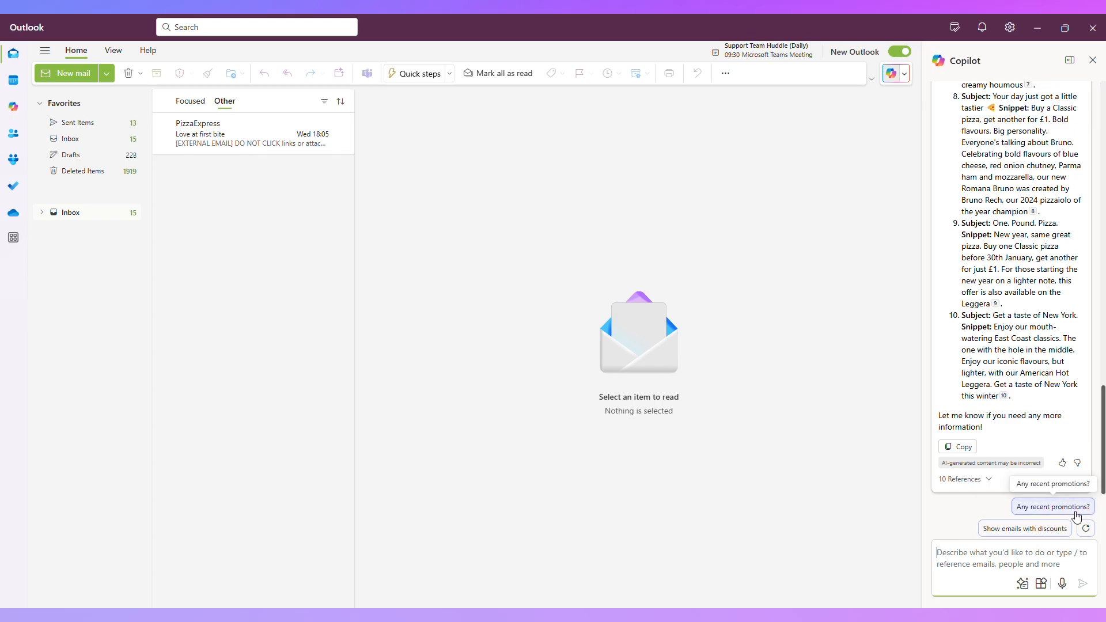
# - Ask 'Any recent promotions?', then send an inbox rule request for those emails
pyautogui.click(1052, 506)
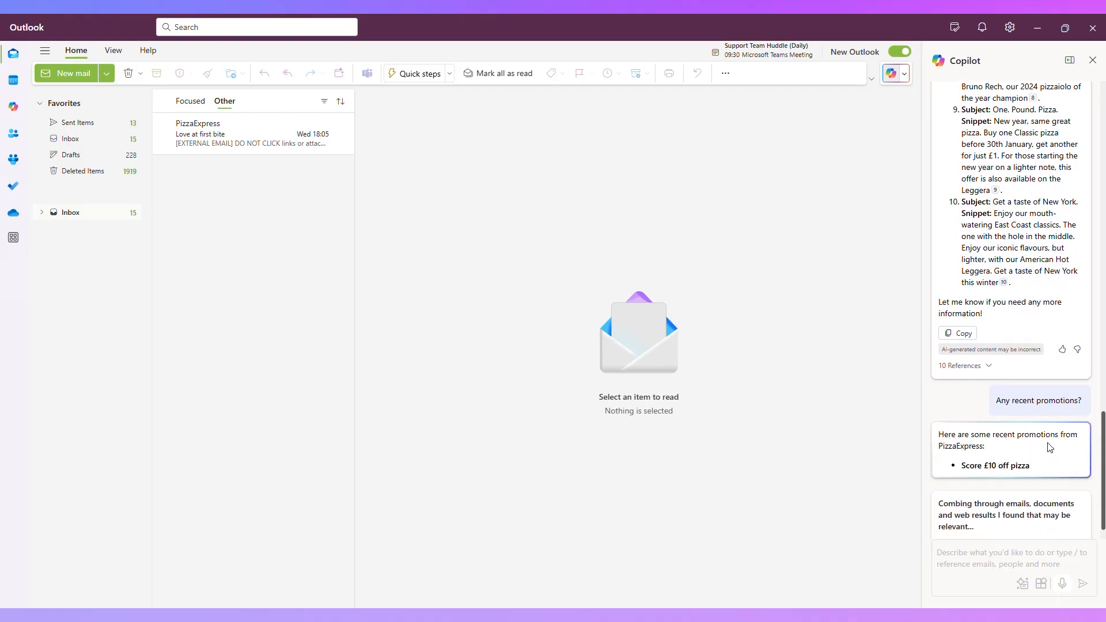
pyautogui.write('Create me an inbox rule that moves all p')
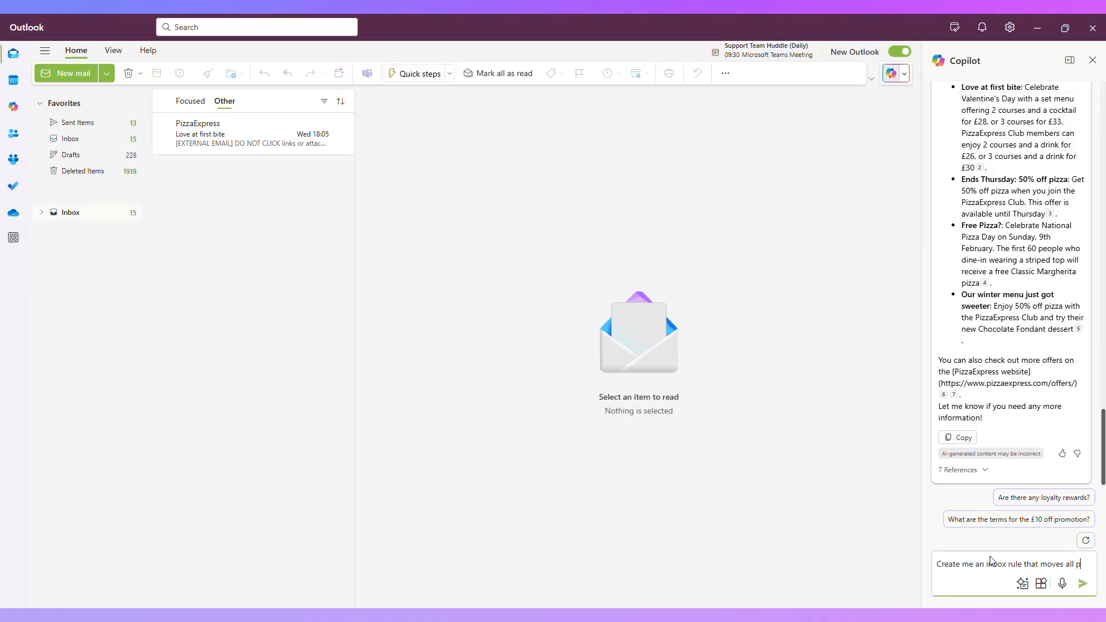
pyautogui.click(1083, 584)
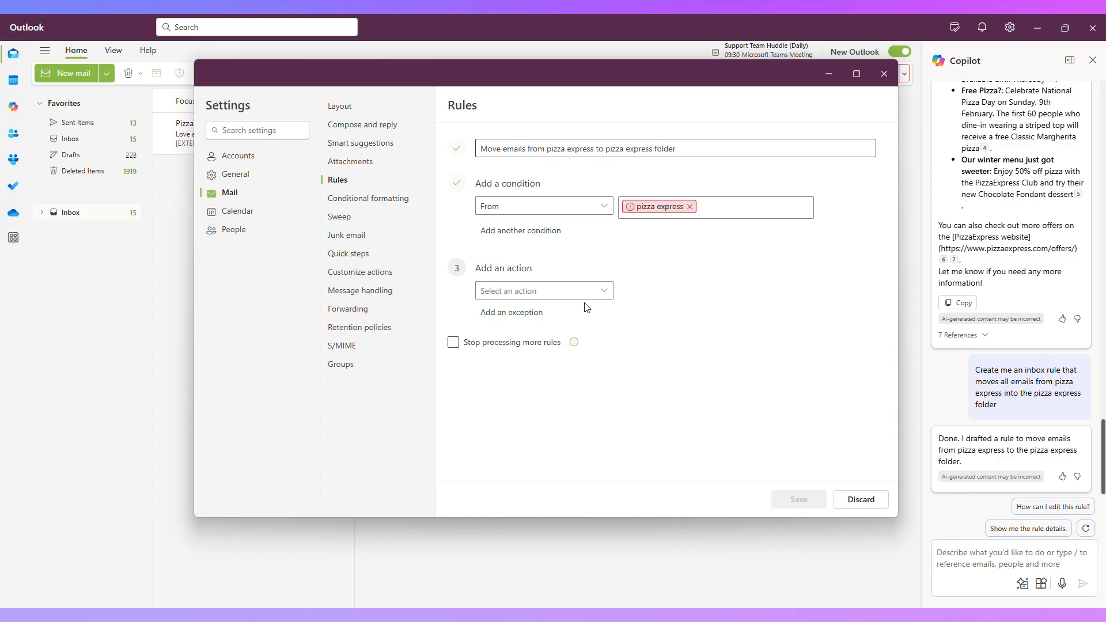
pyautogui.moveTo(620, 294)
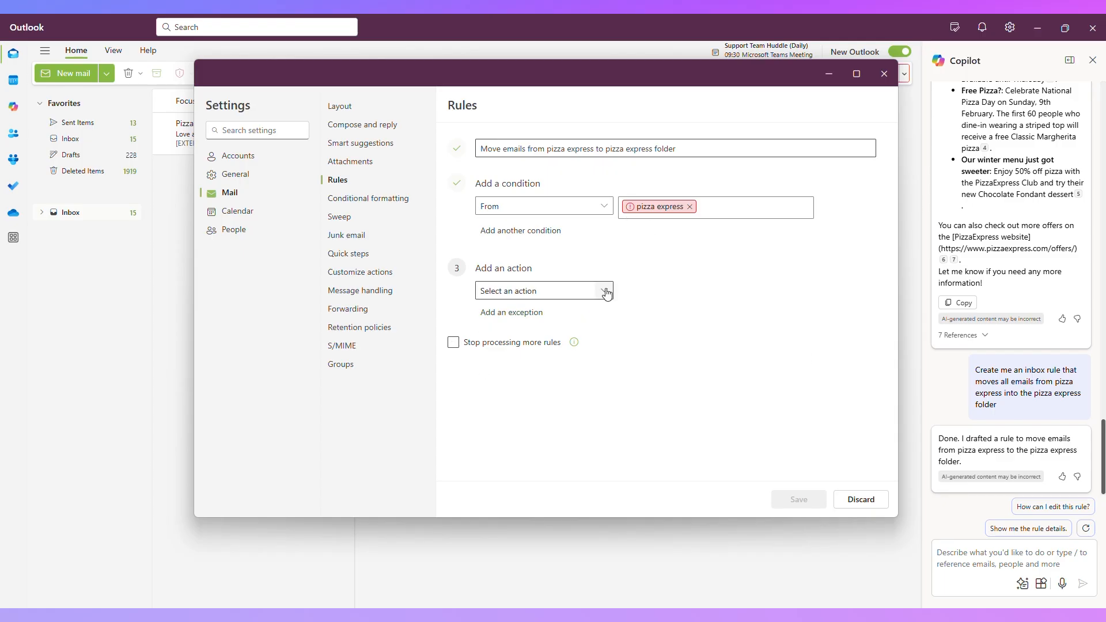
pyautogui.moveTo(884, 74)
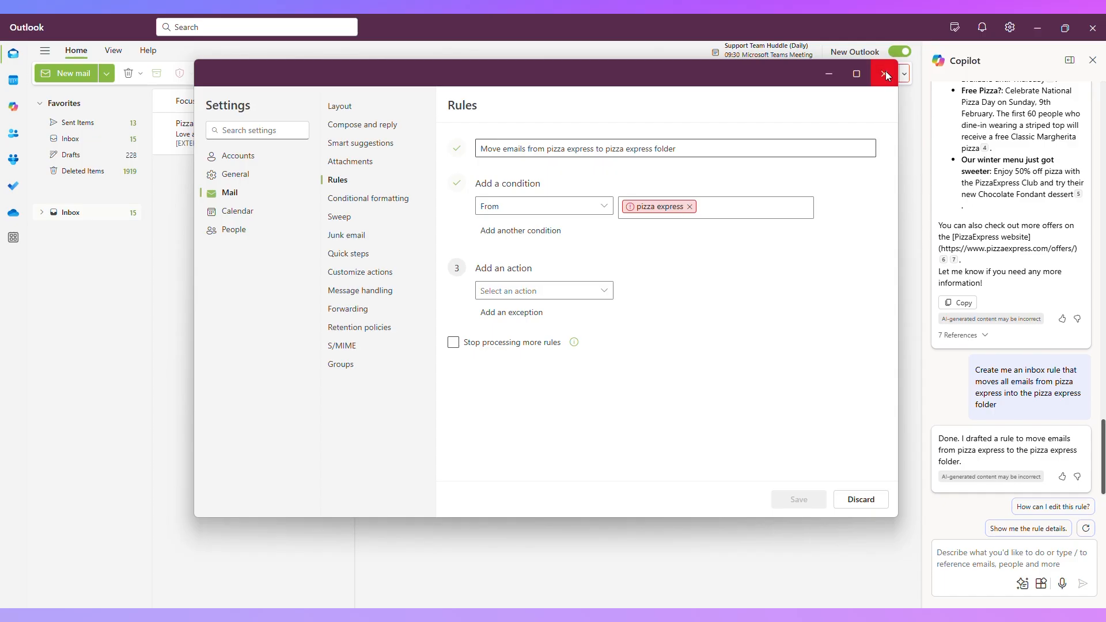
# - Close the drafted PizzaExpress rule in Settings without saving
pyautogui.click(886, 73)
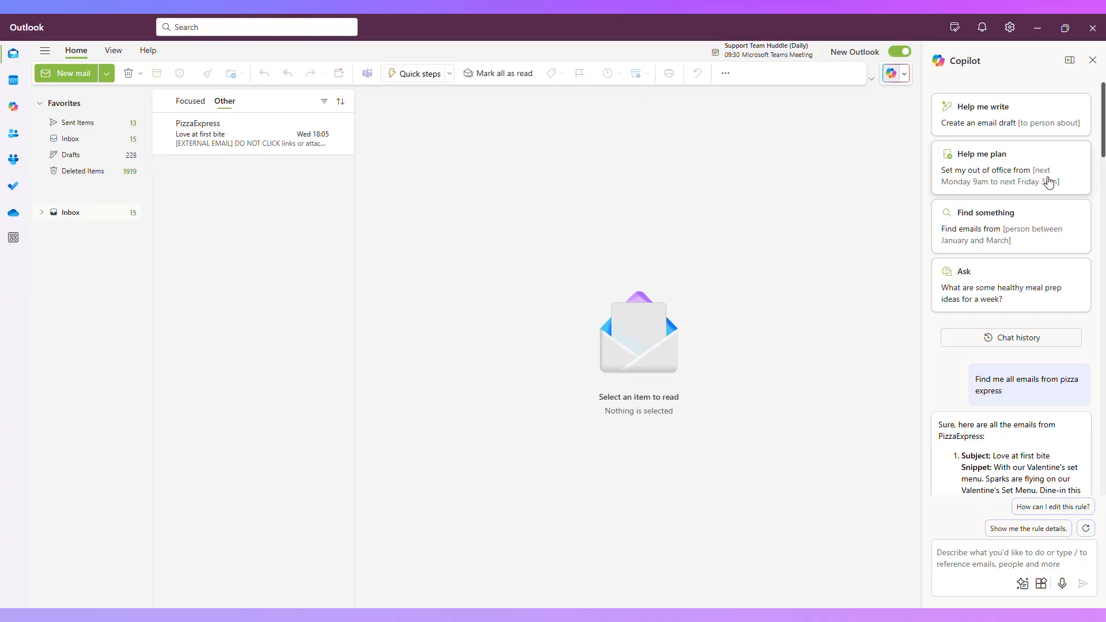
pyautogui.moveTo(998, 265)
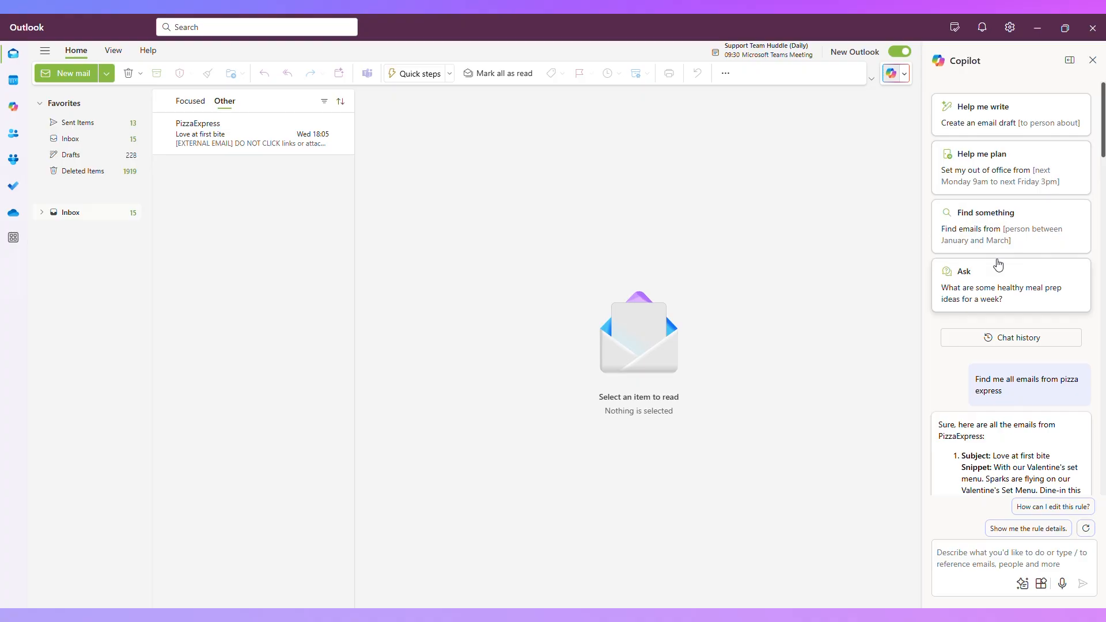
pyautogui.moveTo(962, 570)
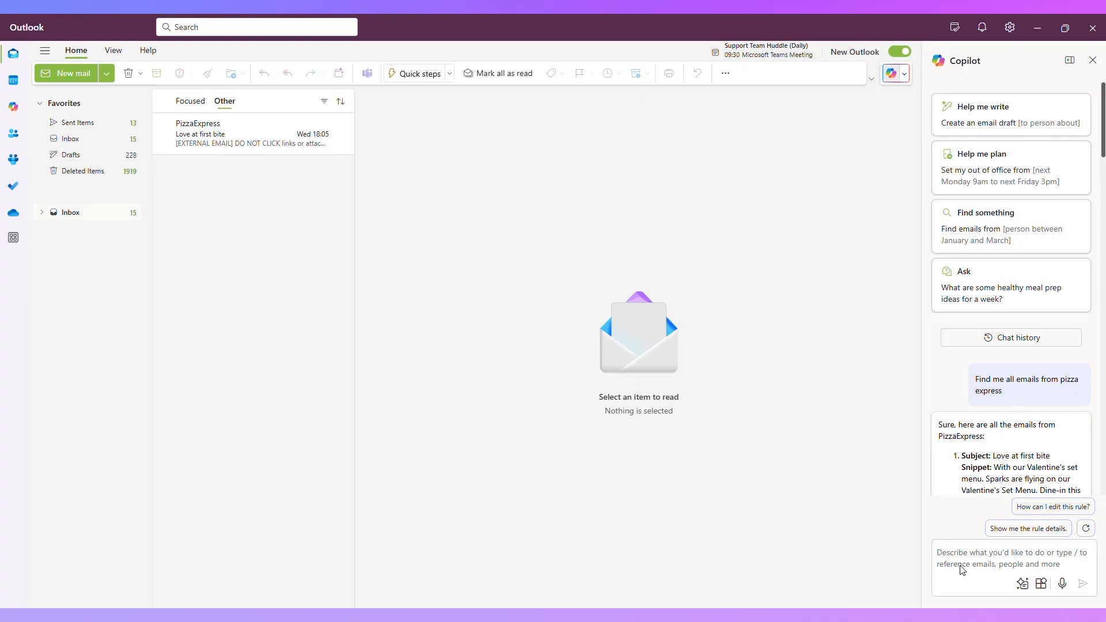
pyautogui.scroll(-3)
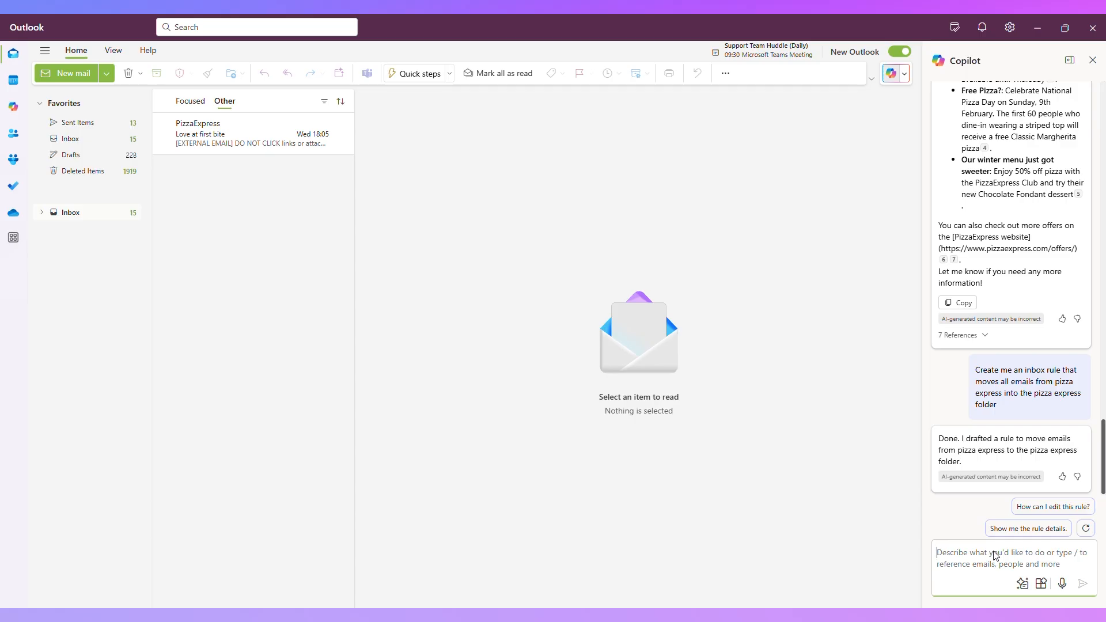
pyautogui.write('o')
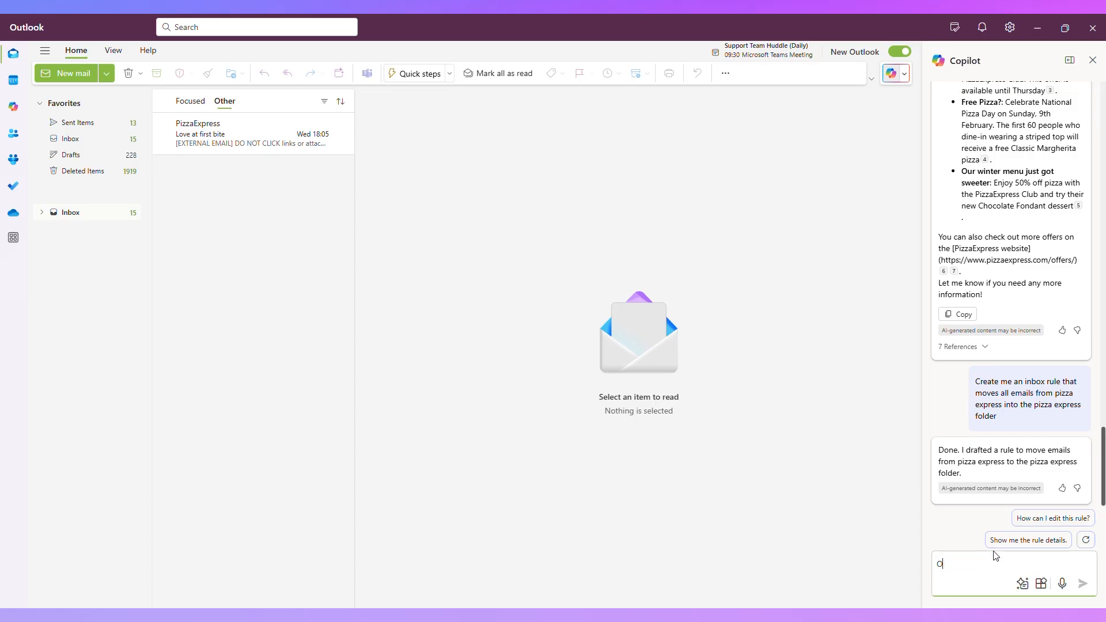
pyautogui.write('Organise a meeting wi')
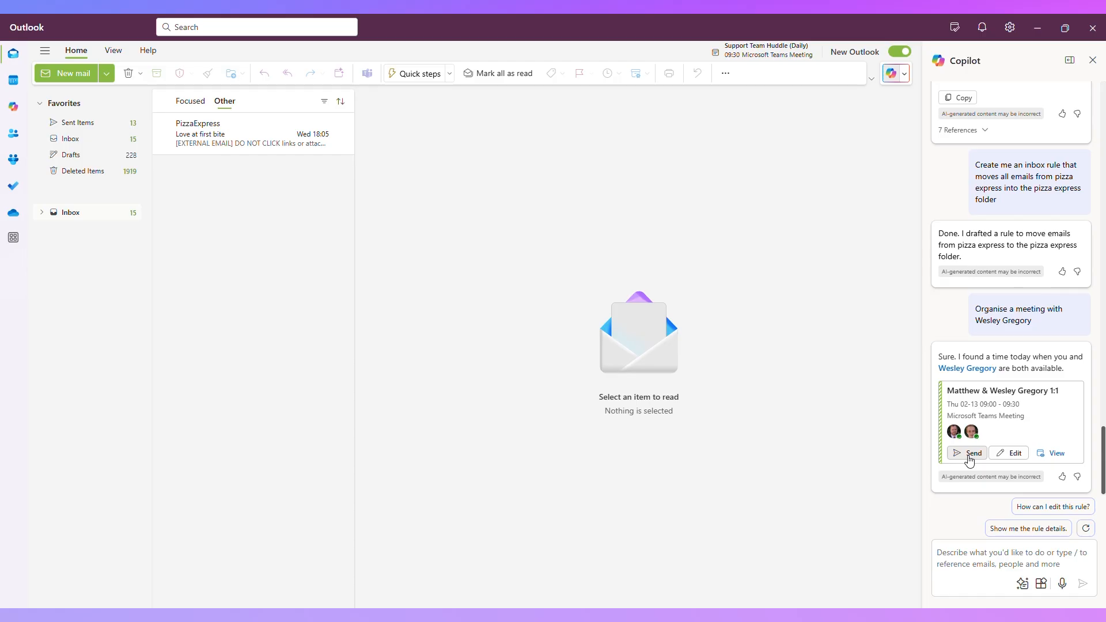
pyautogui.moveTo(1000, 457)
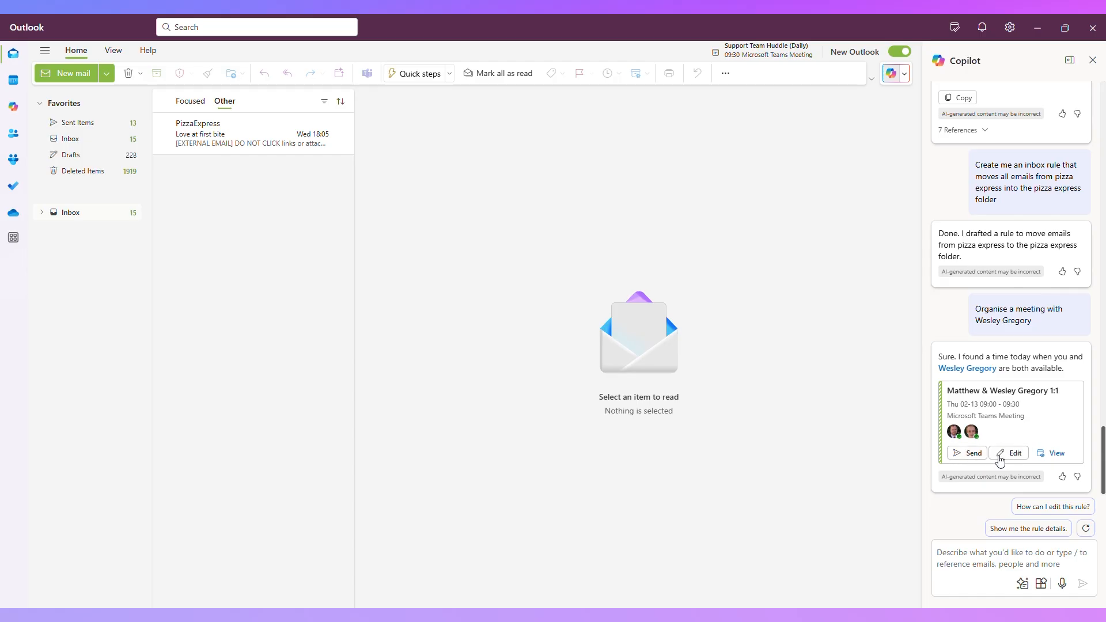
pyautogui.click(1014, 452)
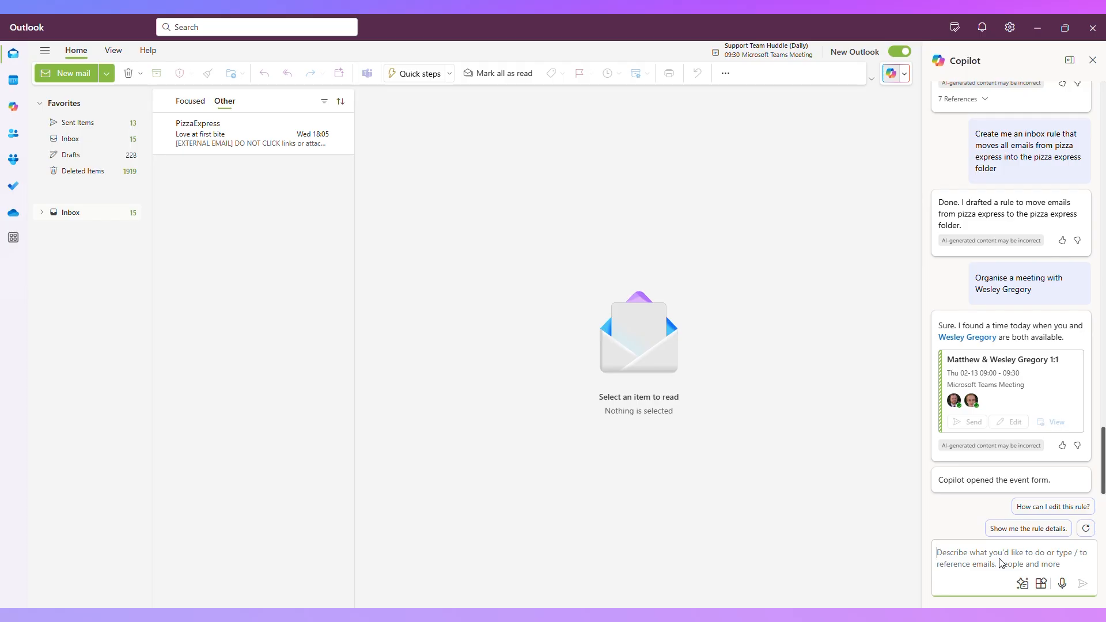
# - Ask Copilot 'What is the GDPR?' using only the web as source
pyautogui.write('What is the G')
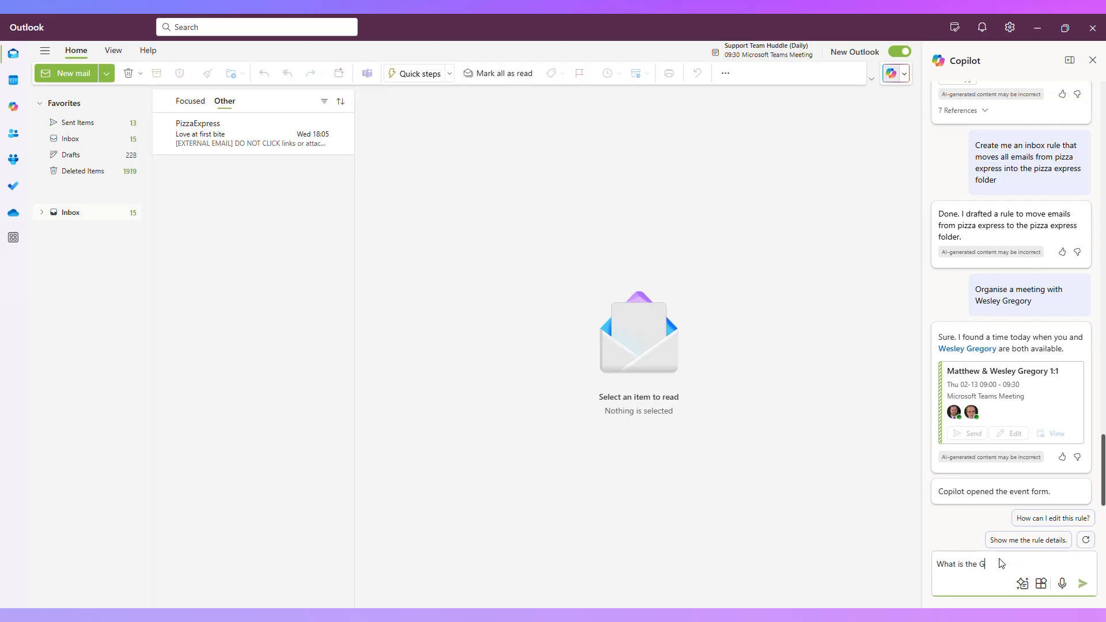
pyautogui.write('DPR Please only use the web')
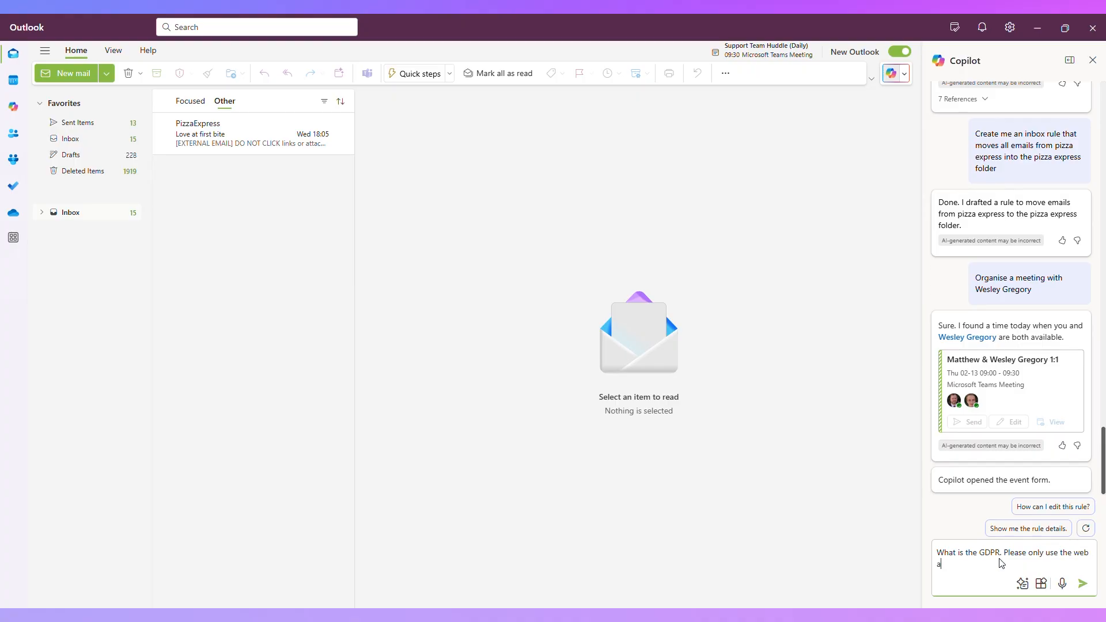
pyautogui.write('as an information source')
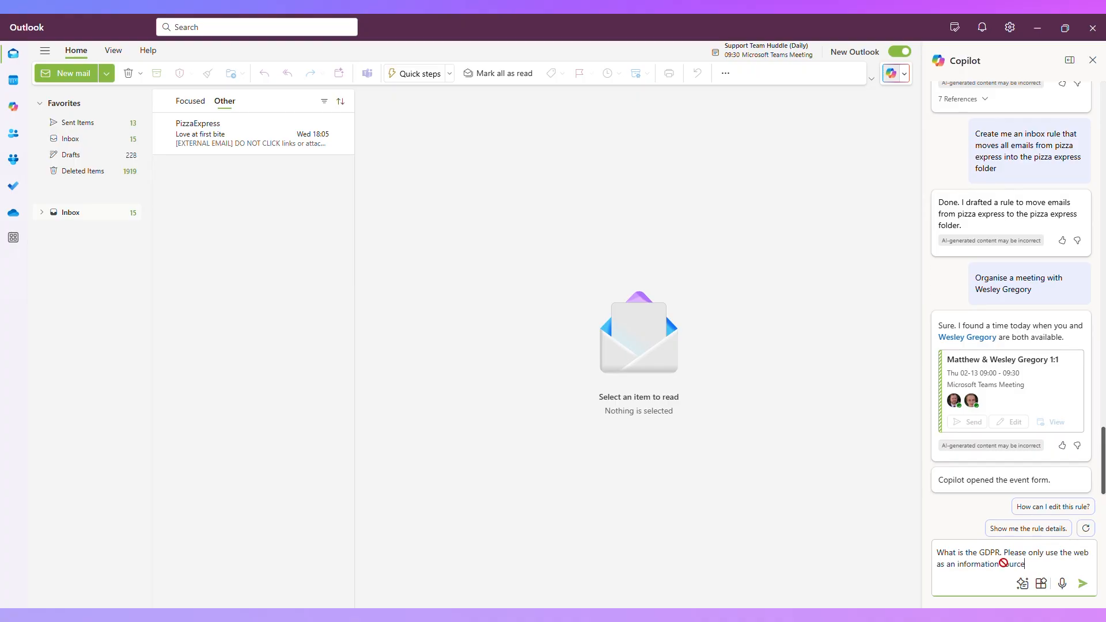
pyautogui.click(1083, 583)
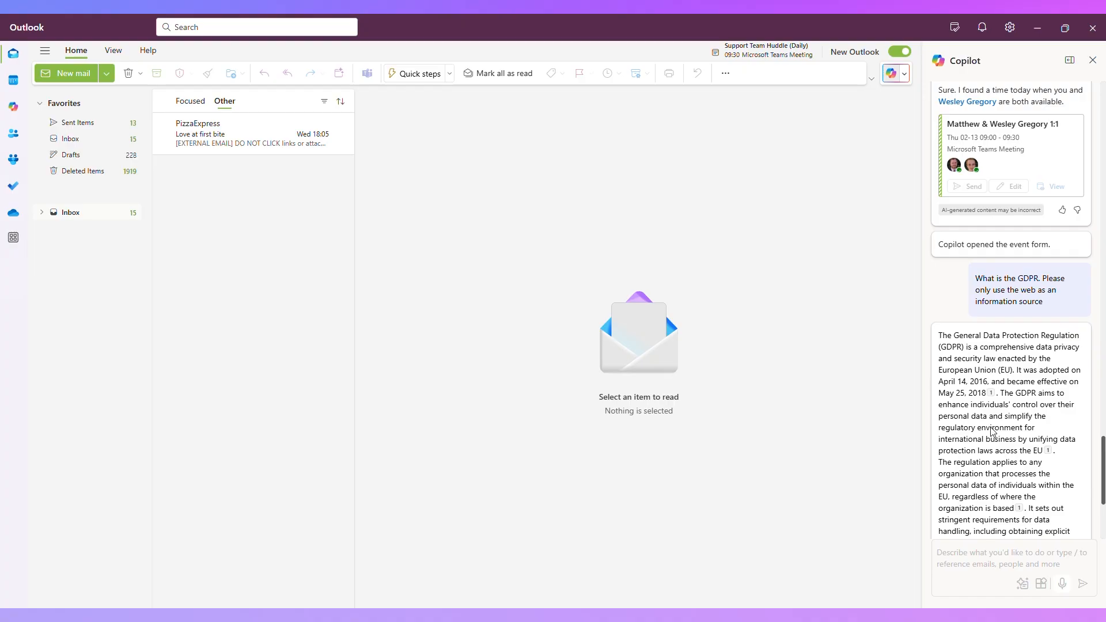
pyautogui.scroll(-3)
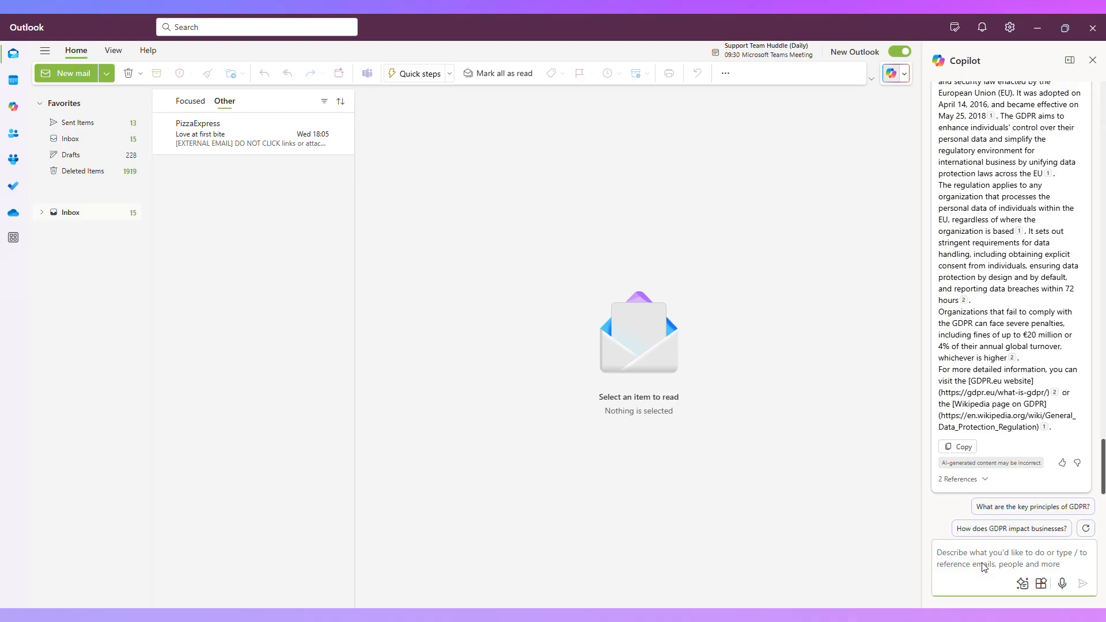
# - Ask Copilot about Microsoft 365 price changes and review the sourced answer
pyautogui.write('W')
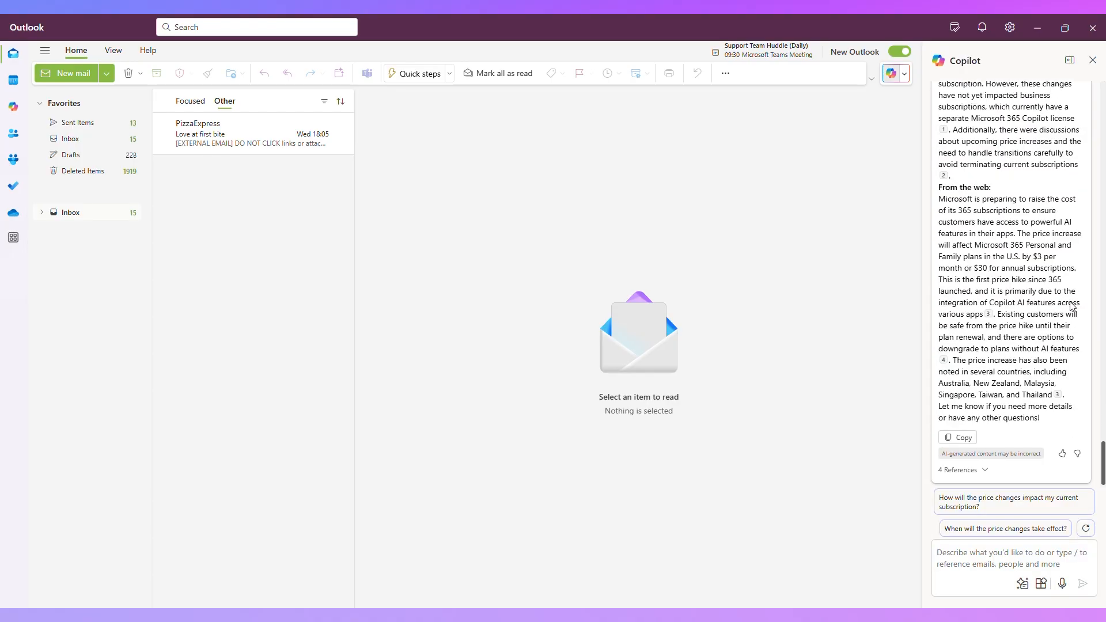
pyautogui.scroll(3)
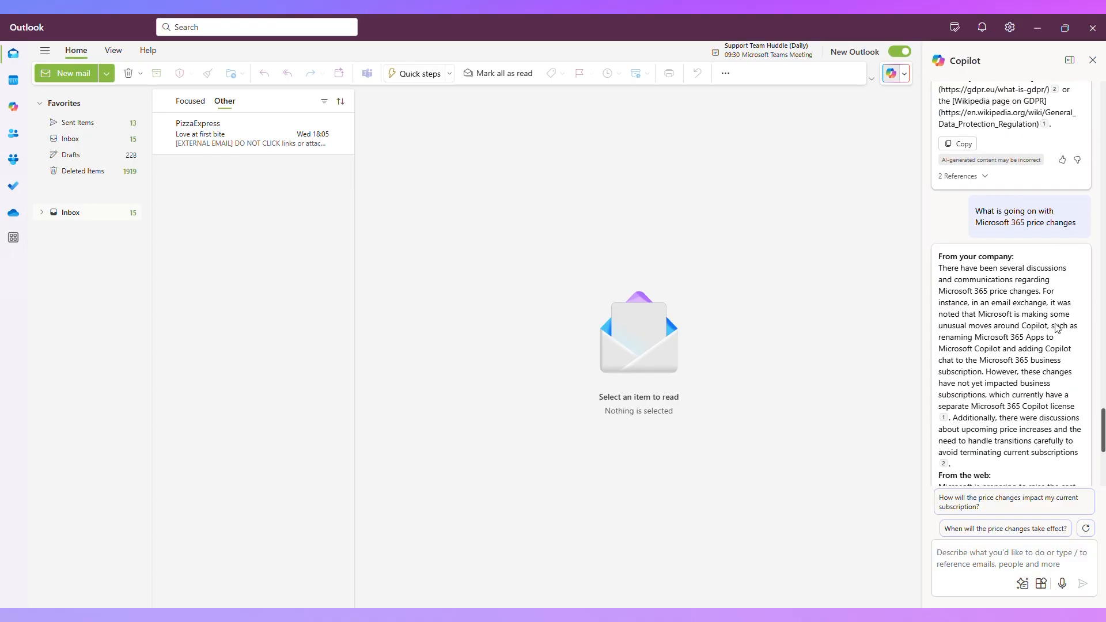
pyautogui.moveTo(1026, 442)
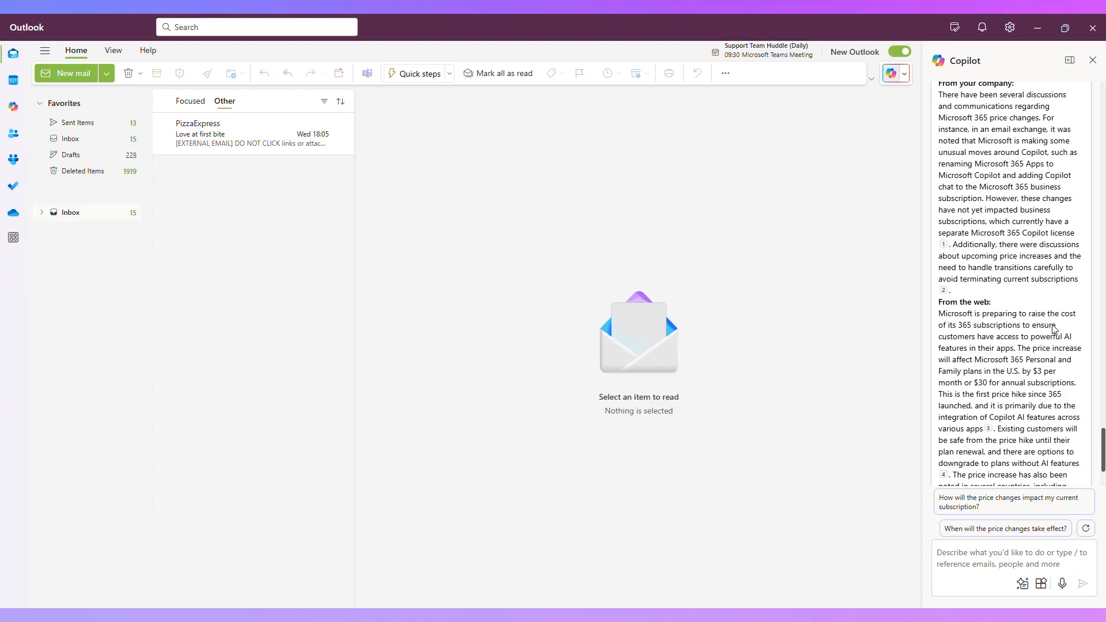
pyautogui.scroll(-3)
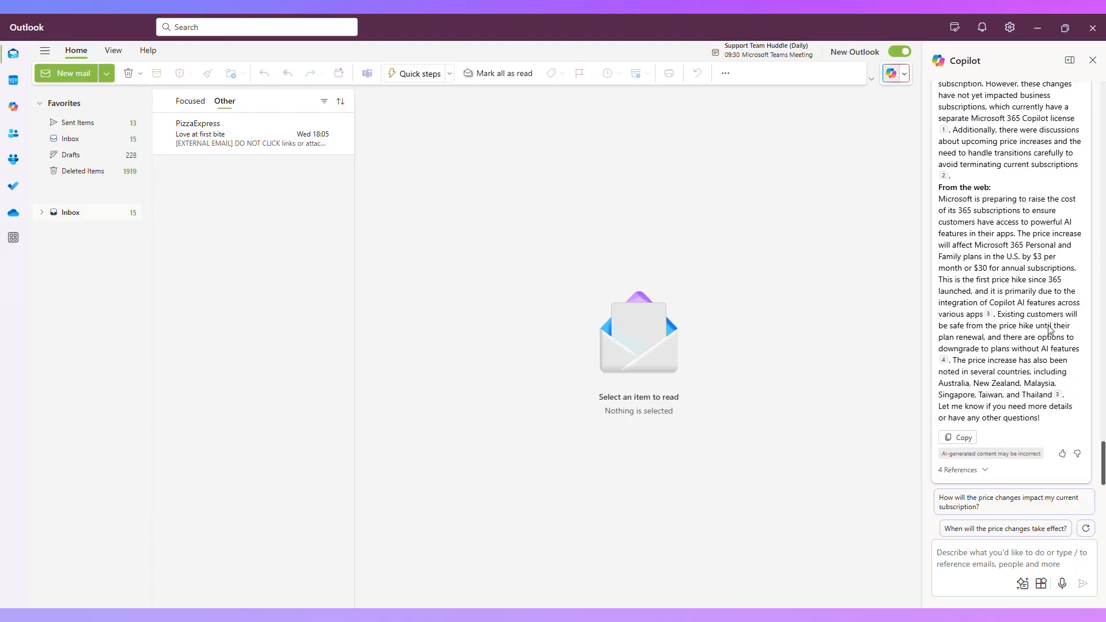
pyautogui.moveTo(993, 480)
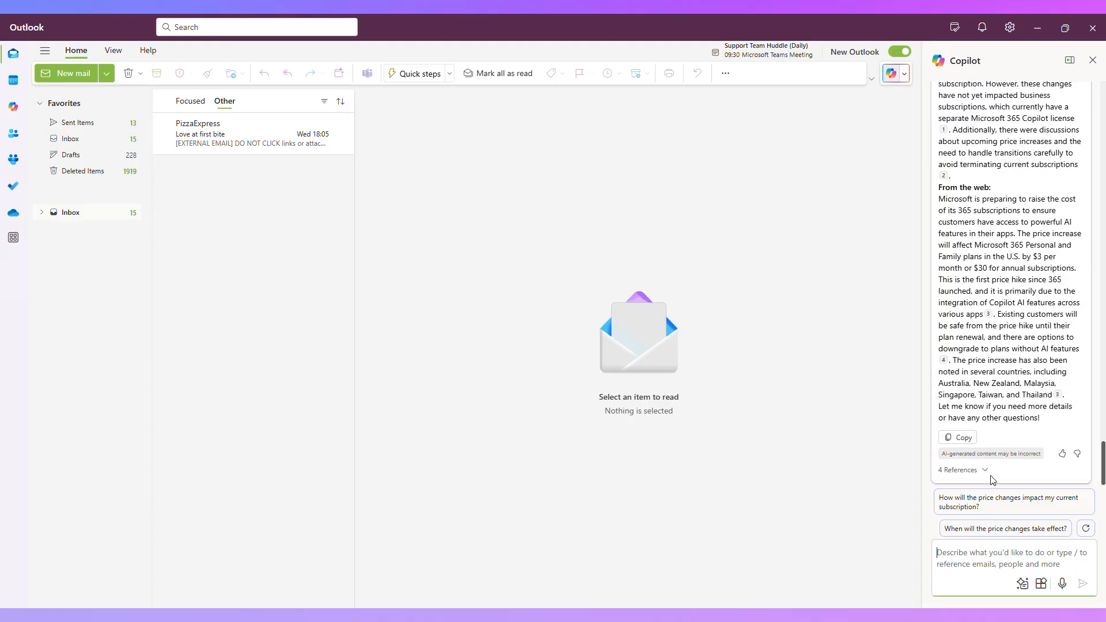